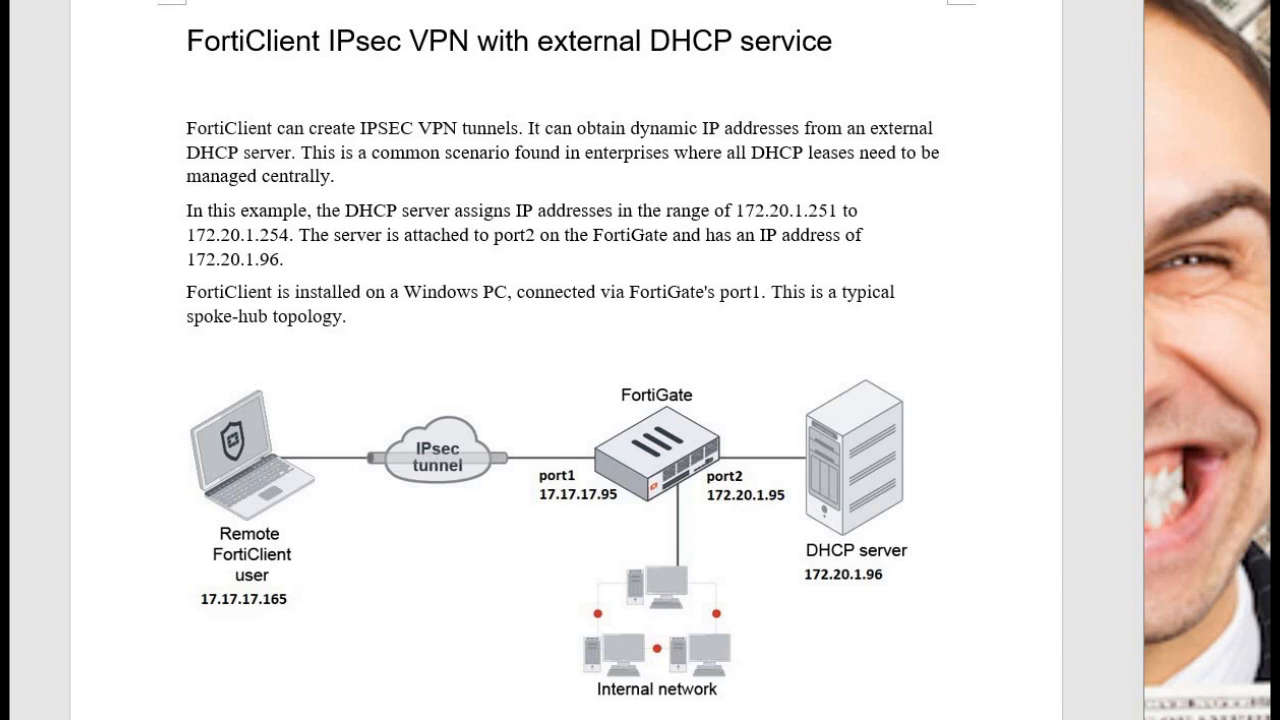
mouse_move(888, 360)
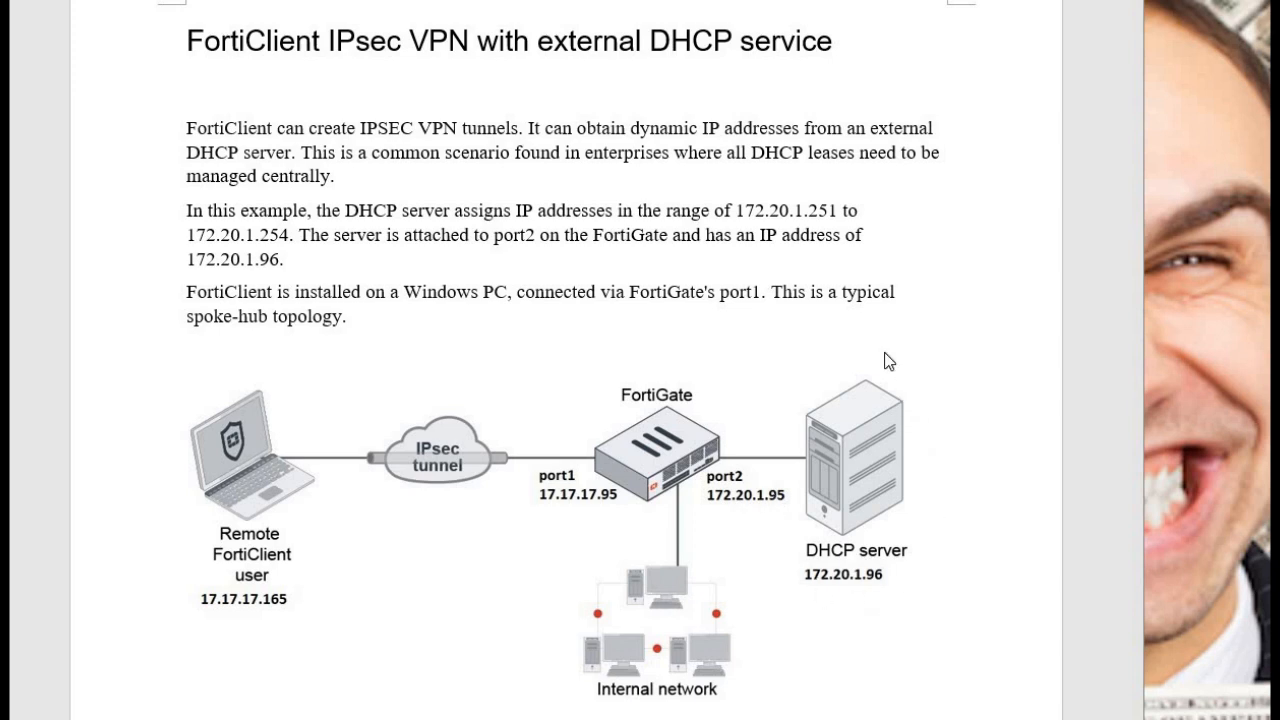
mouse_move(840, 348)
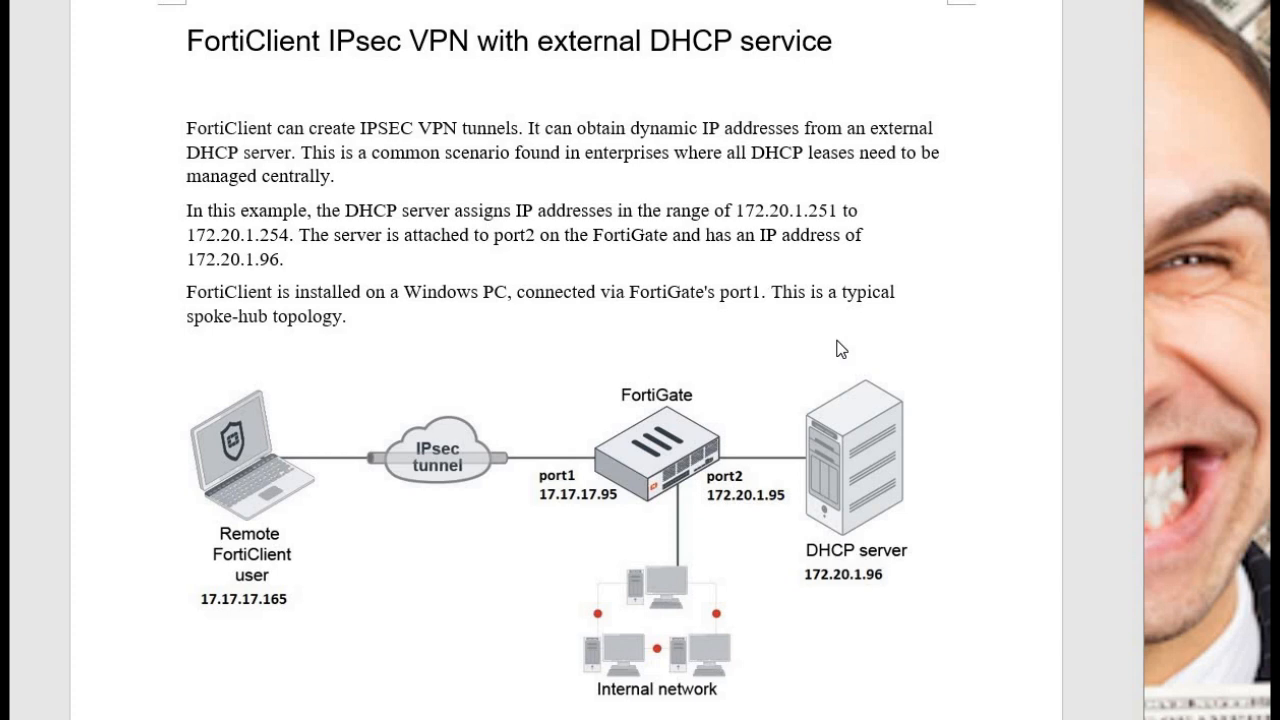
mouse_move(856, 344)
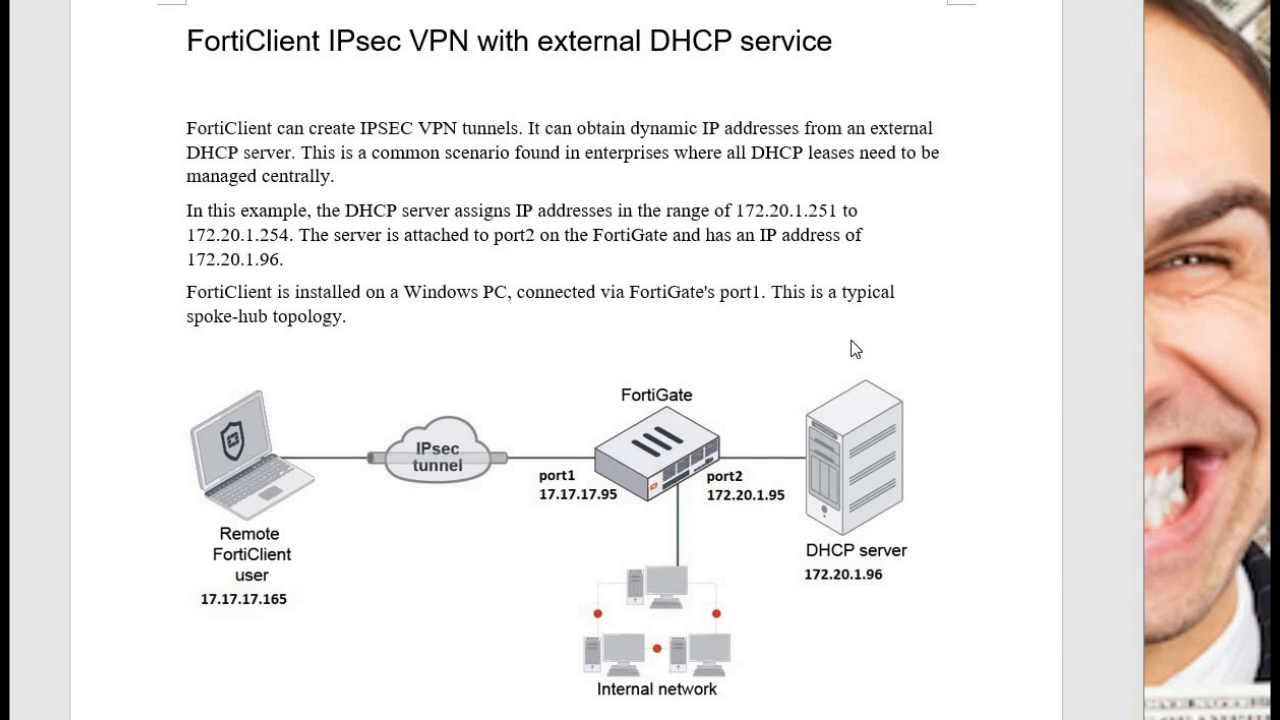
mouse_move(892, 208)
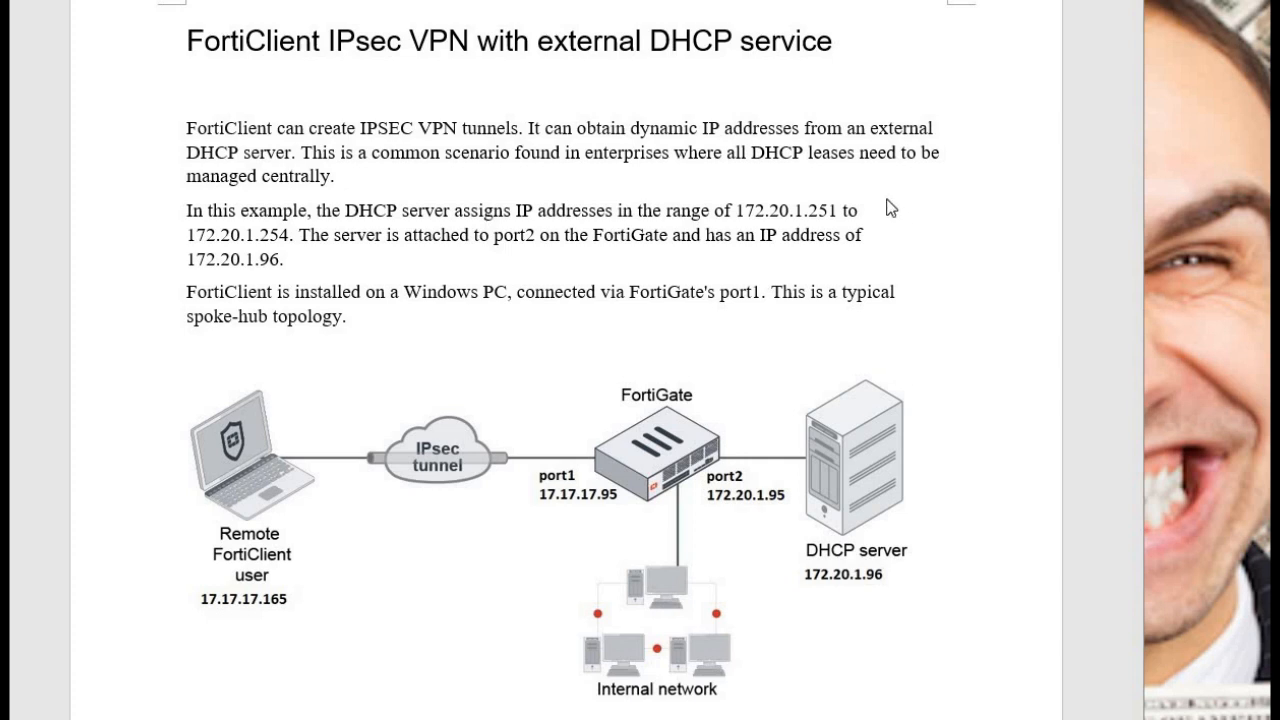
mouse_move(830, 228)
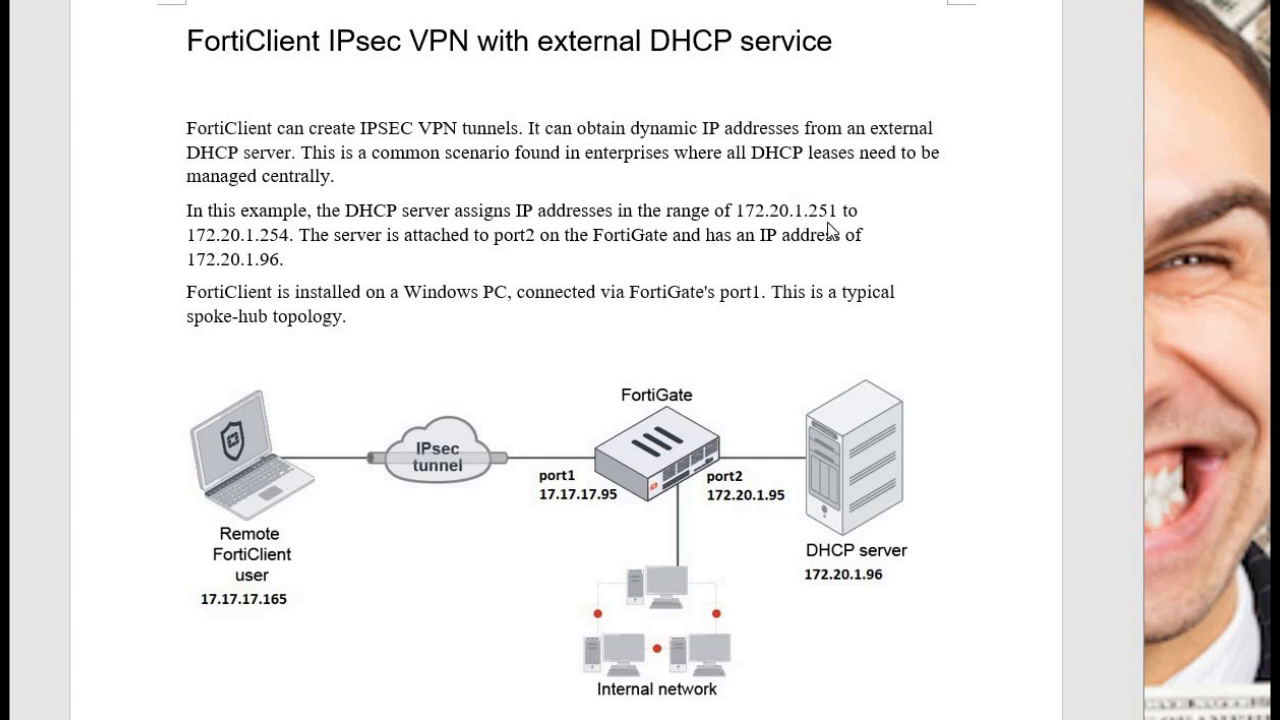
mouse_move(382, 264)
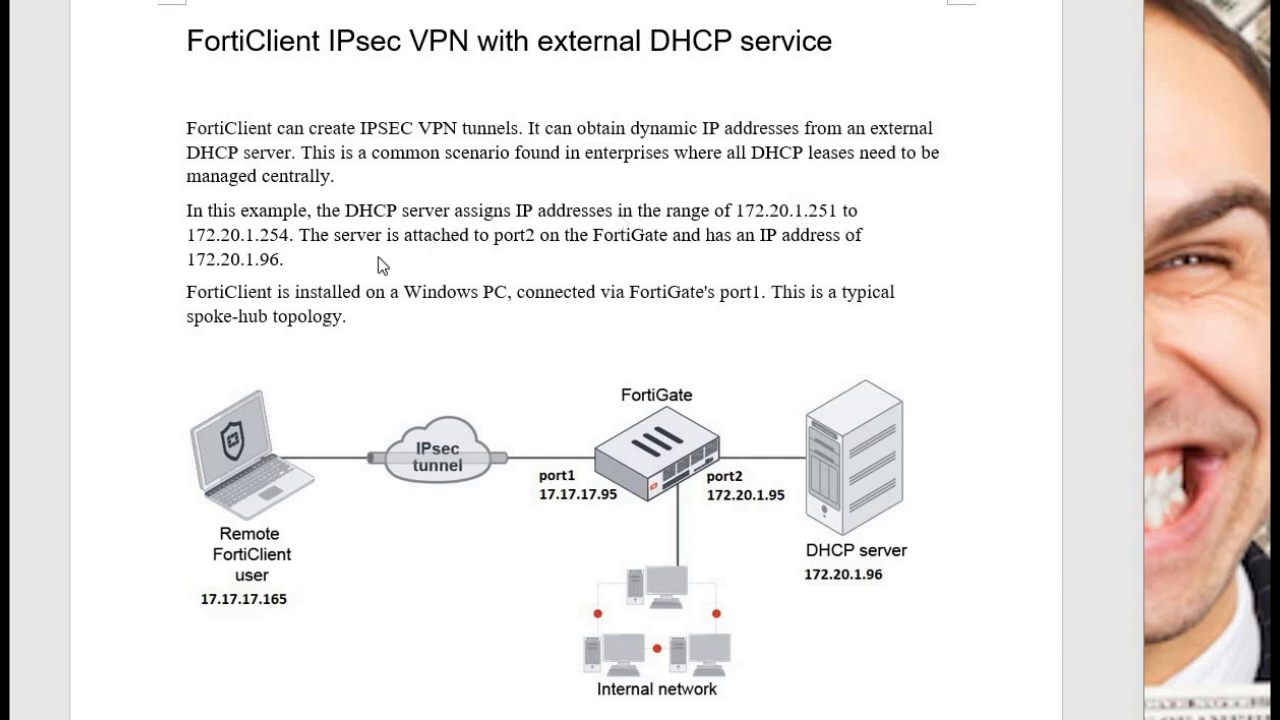
mouse_move(290, 256)
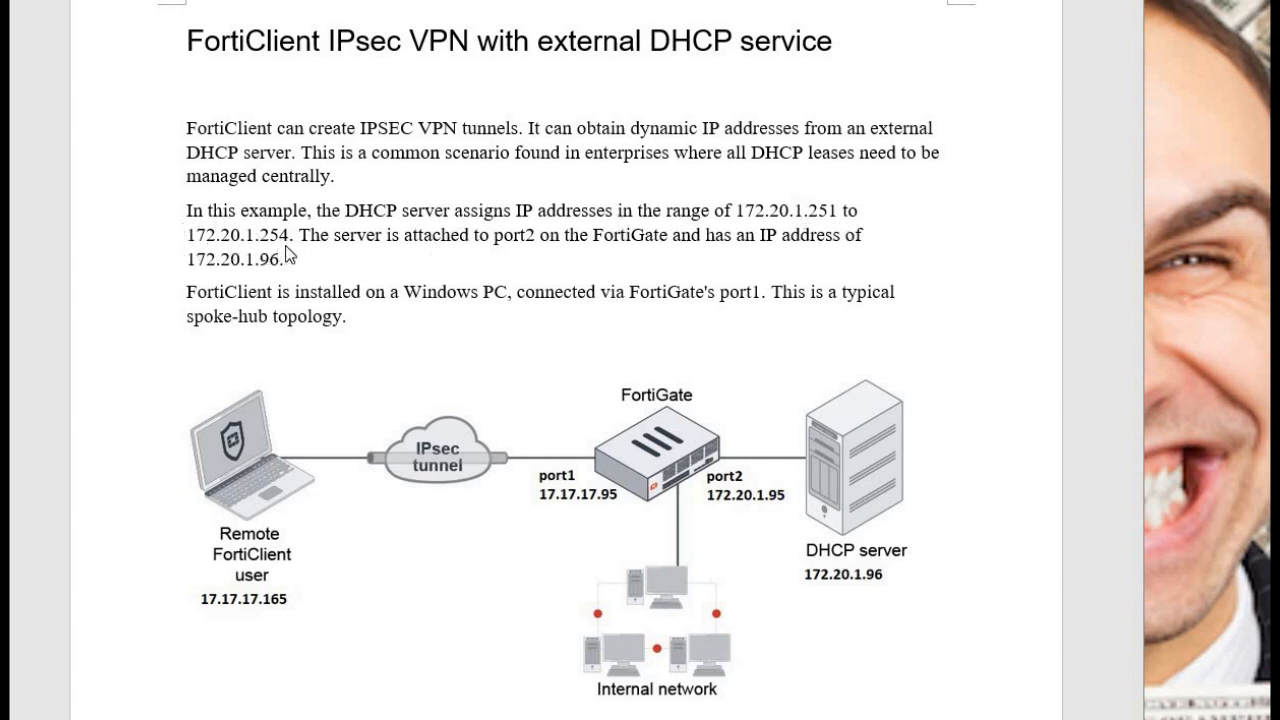
mouse_move(282, 268)
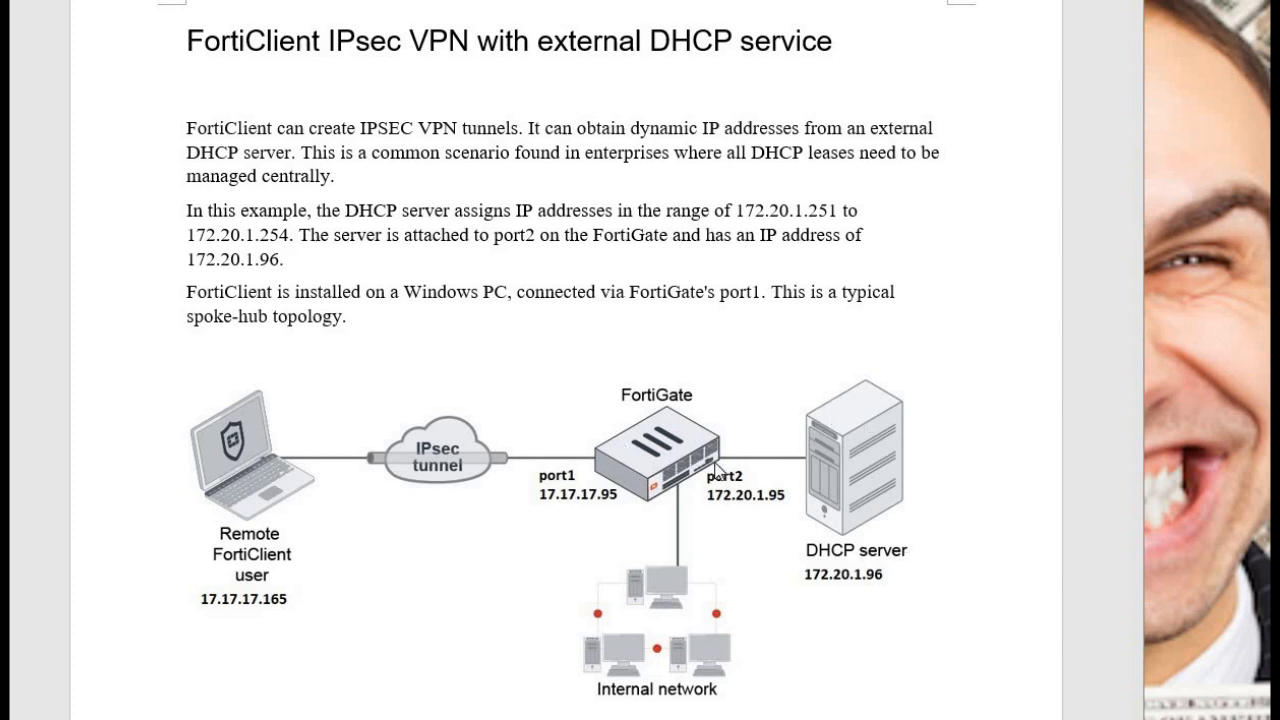
mouse_move(712, 474)
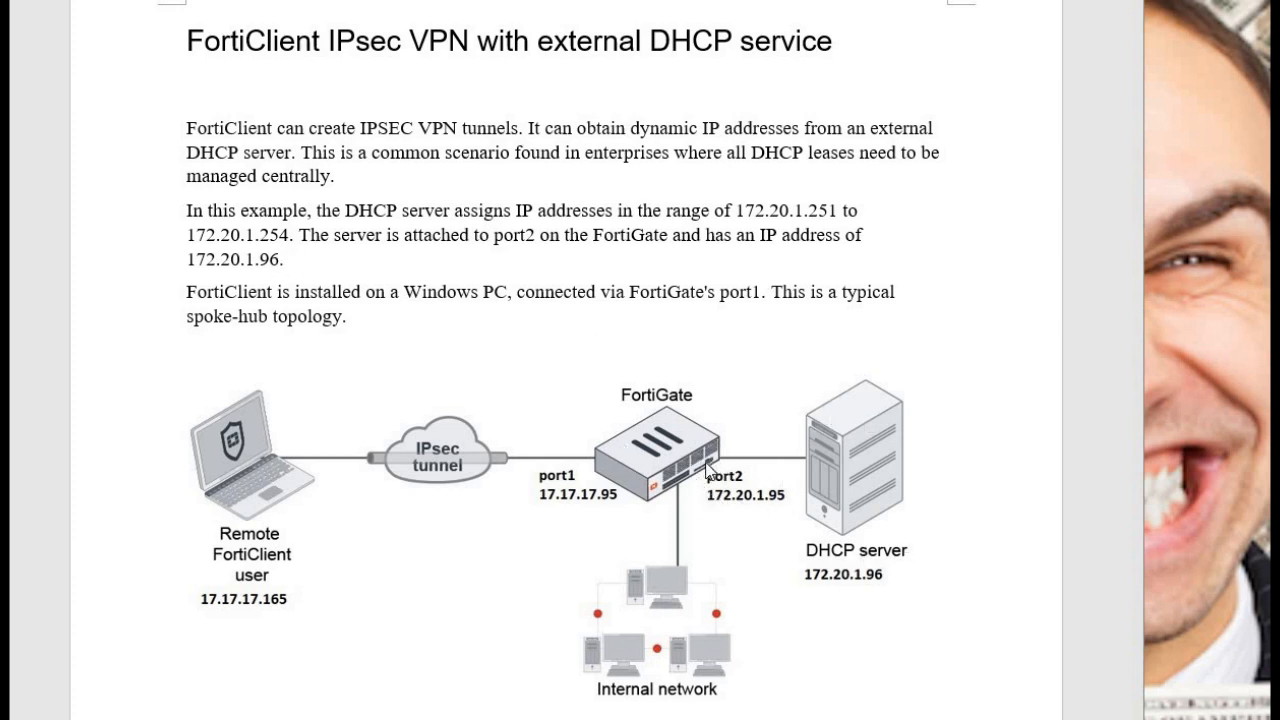
mouse_move(804, 584)
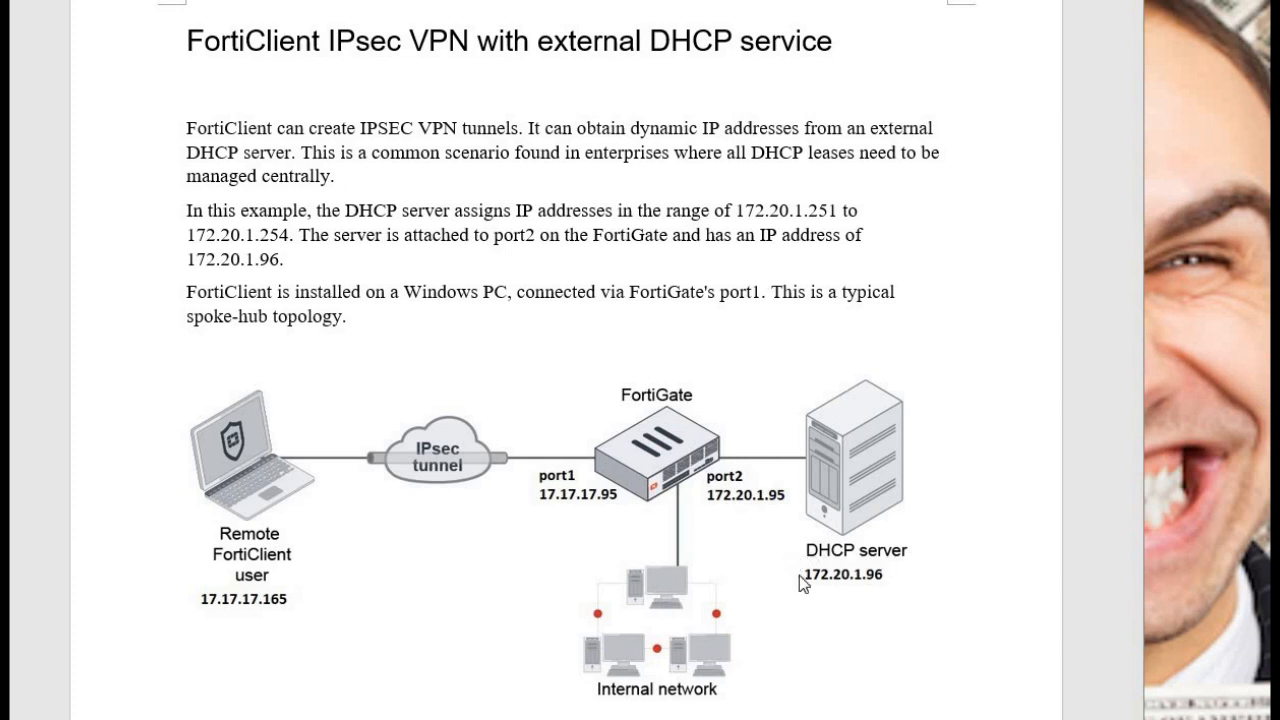
mouse_move(890, 592)
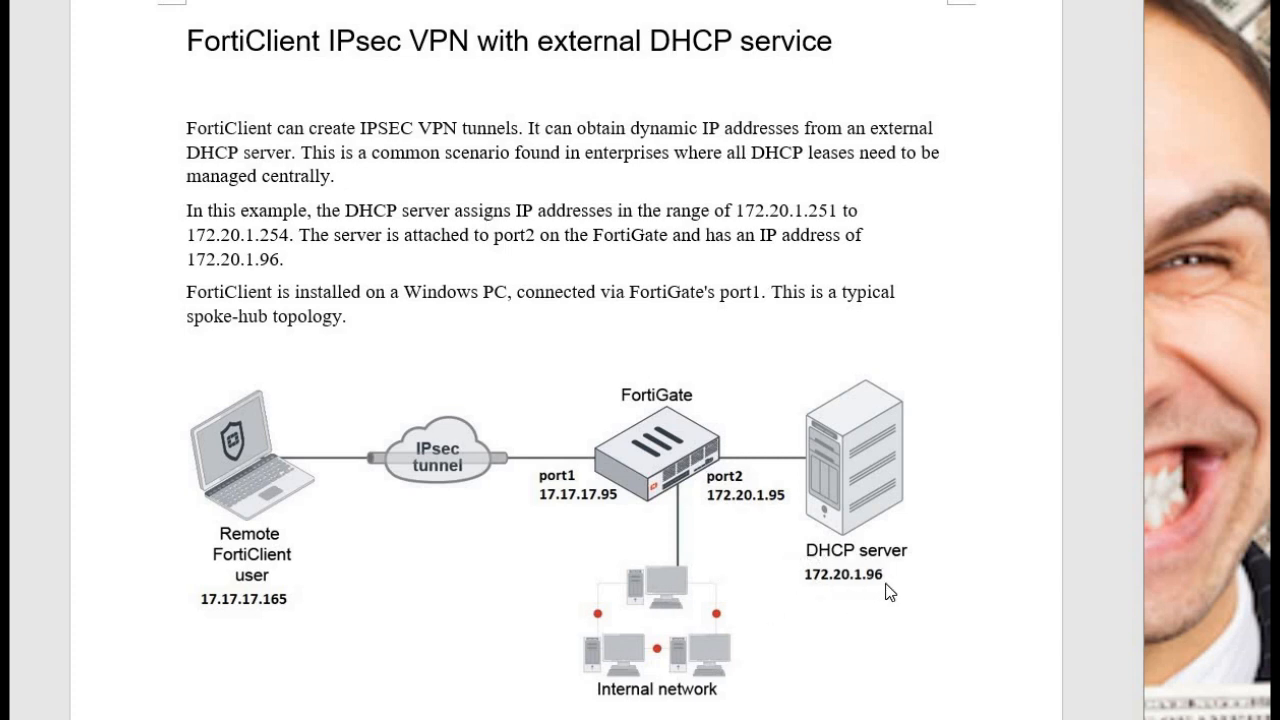
mouse_move(162, 616)
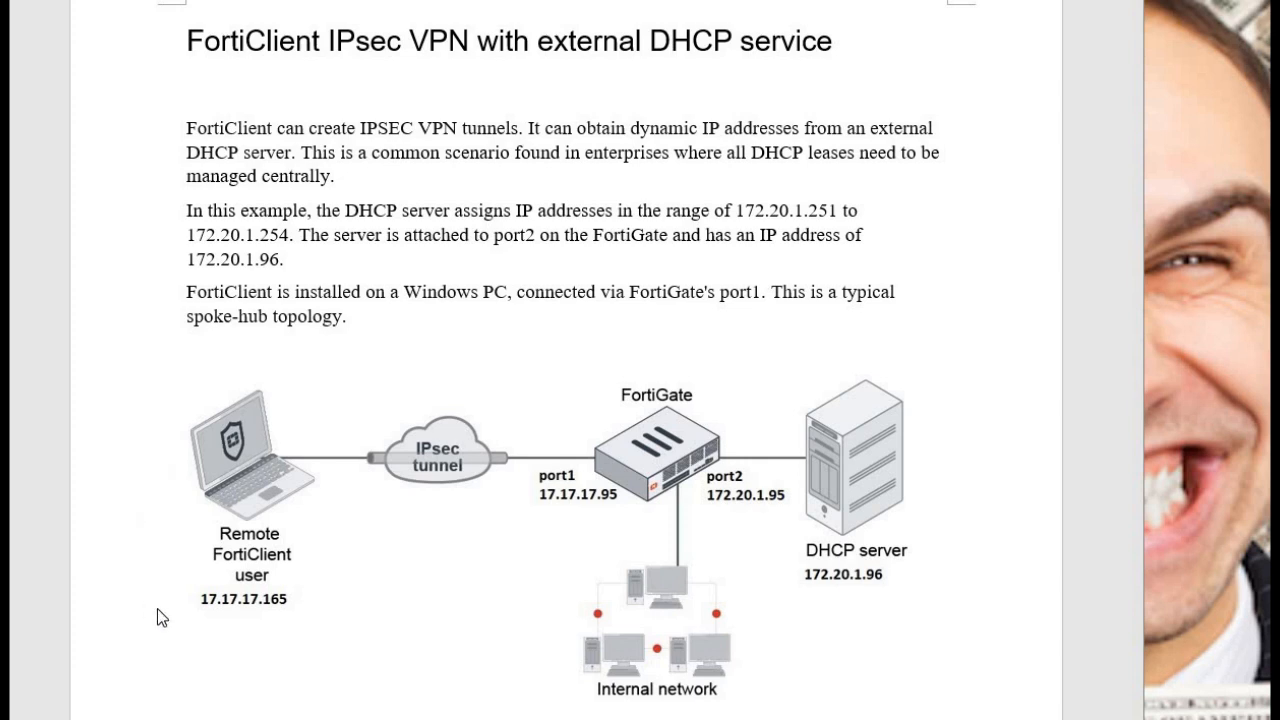
mouse_move(216, 444)
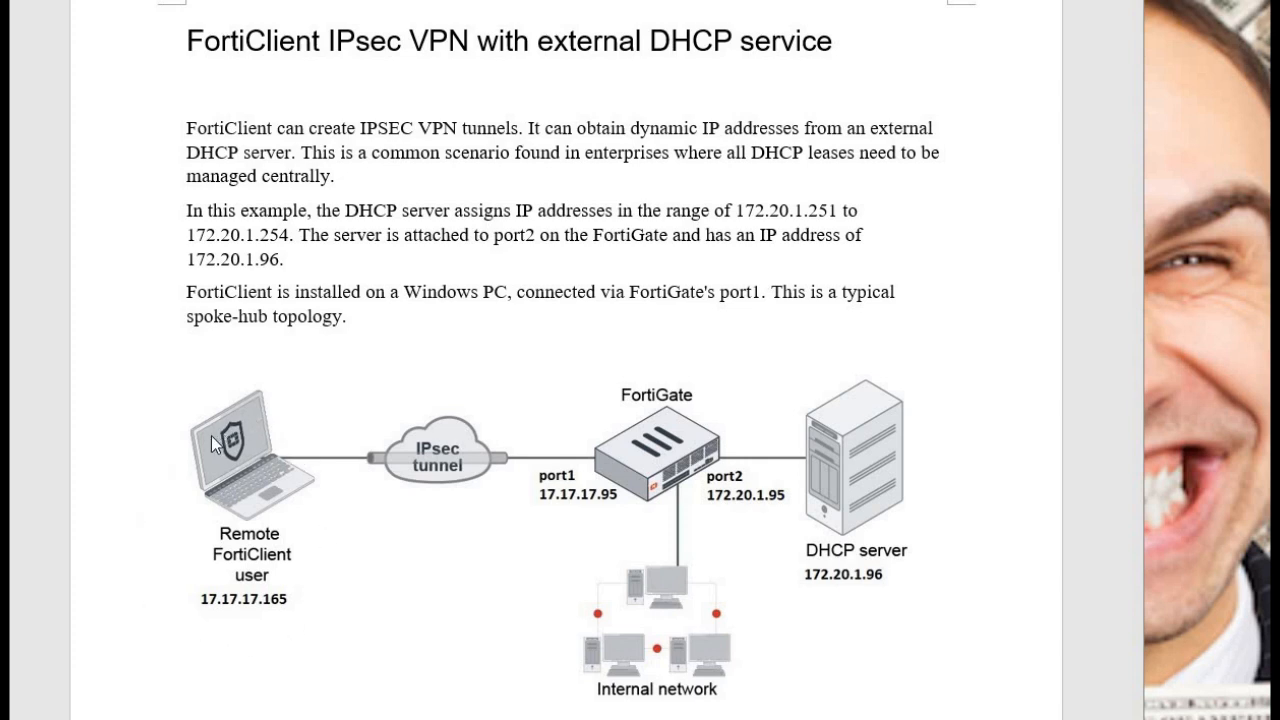
mouse_move(530, 498)
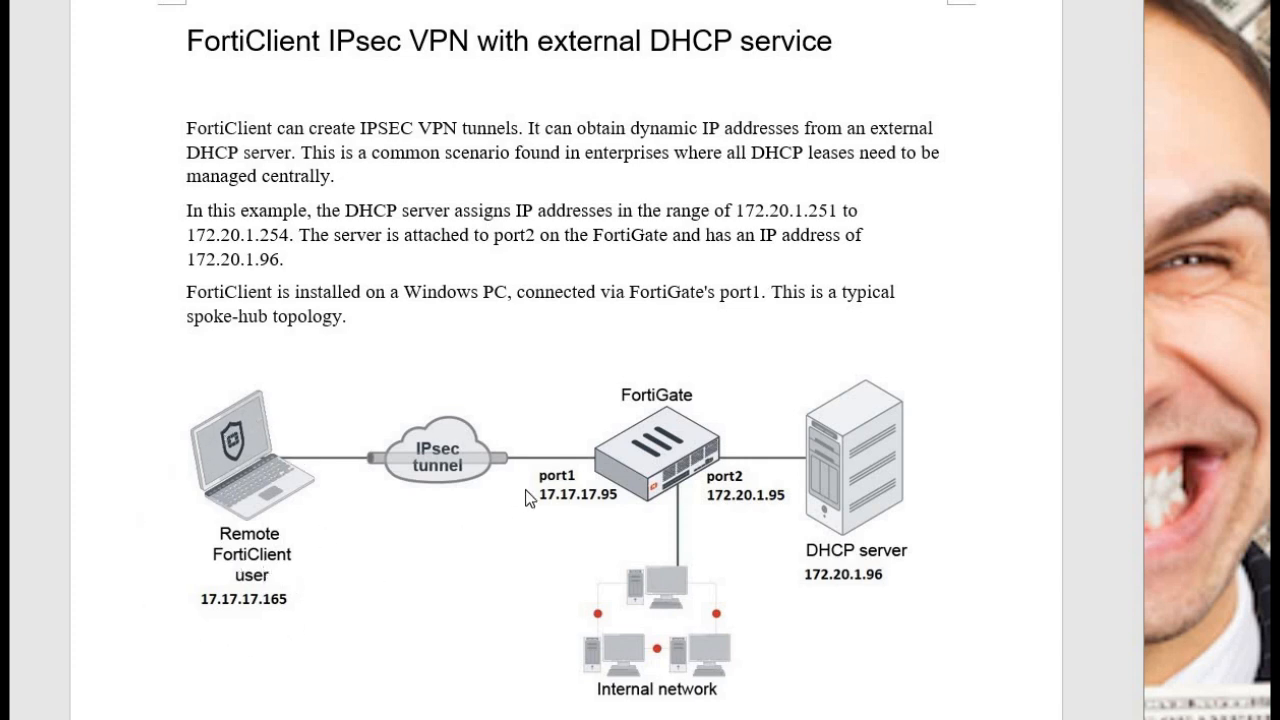
mouse_move(532, 464)
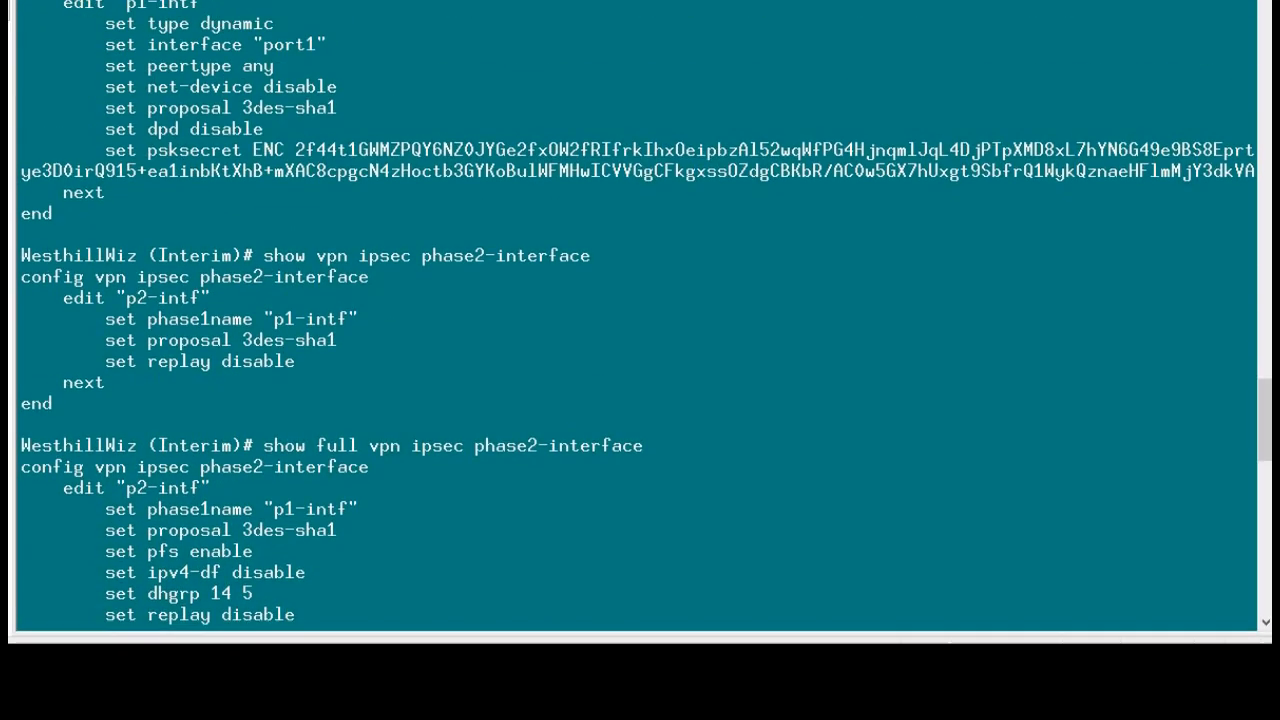
Step: Switch to the DHCP-Server SecureCRT session and show the system DHCP server configuration
scroll(up, 3)
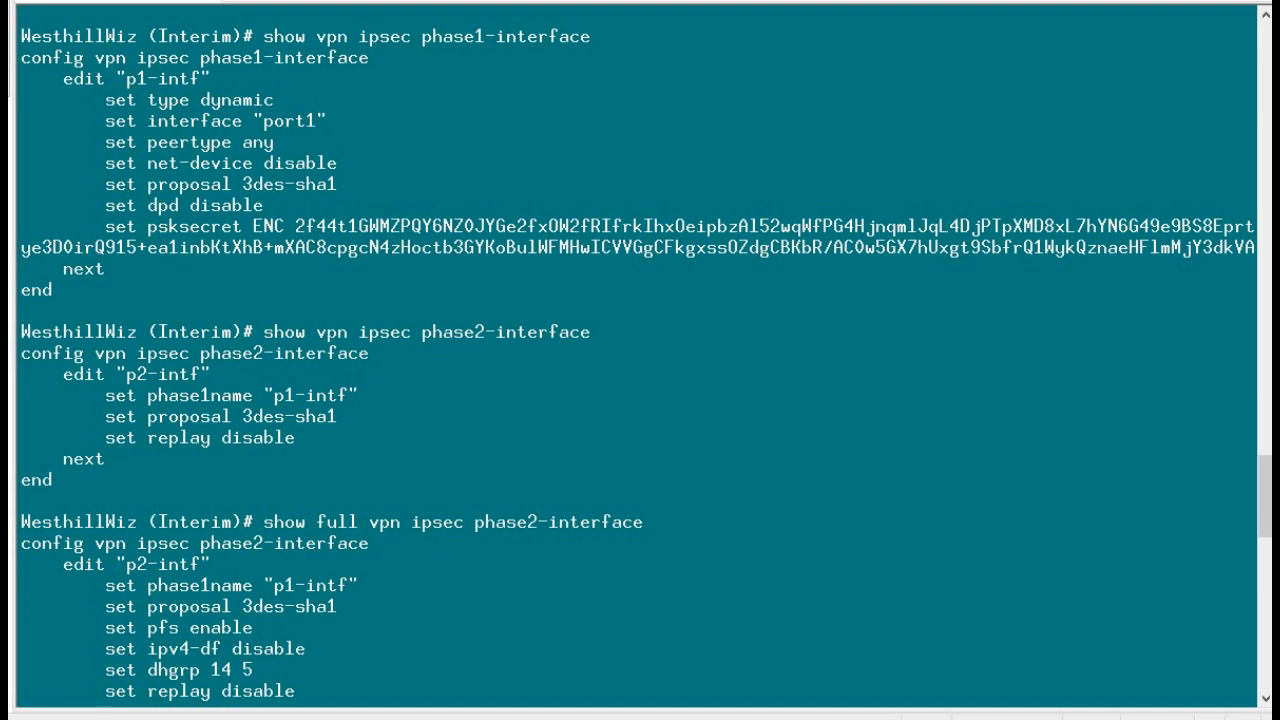
double_click(504, 36)
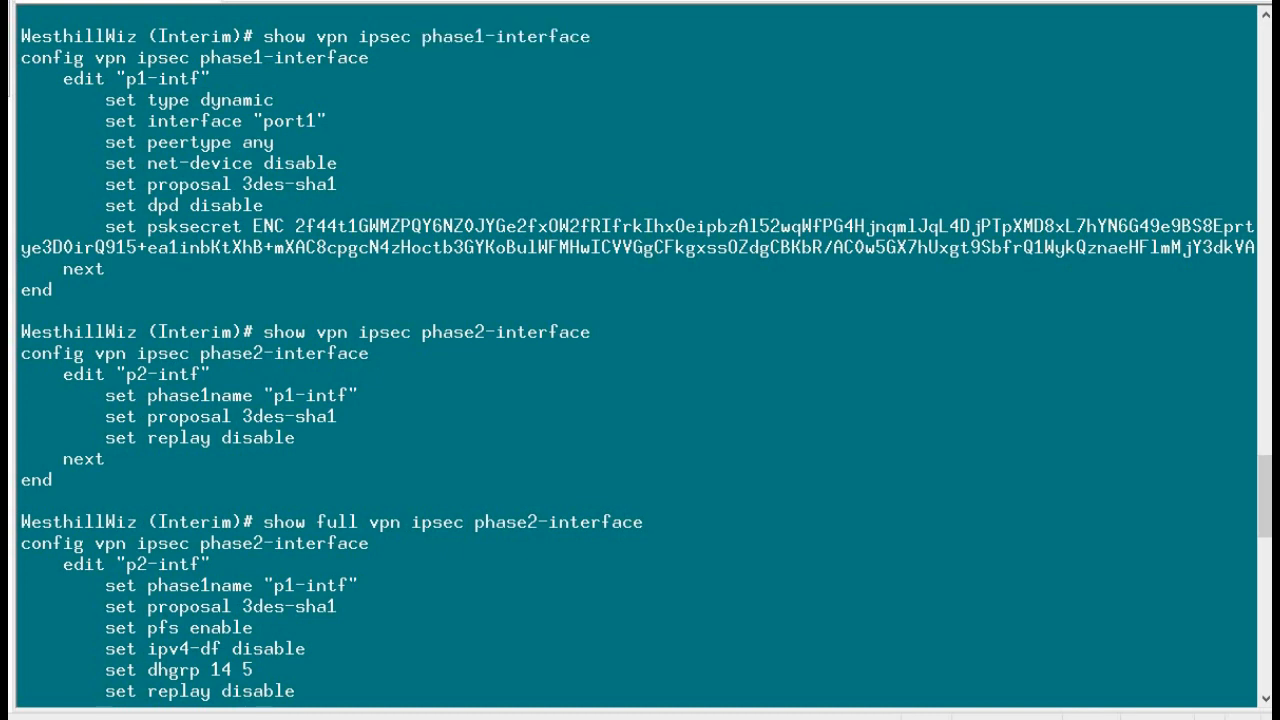
mouse_move(264, 104)
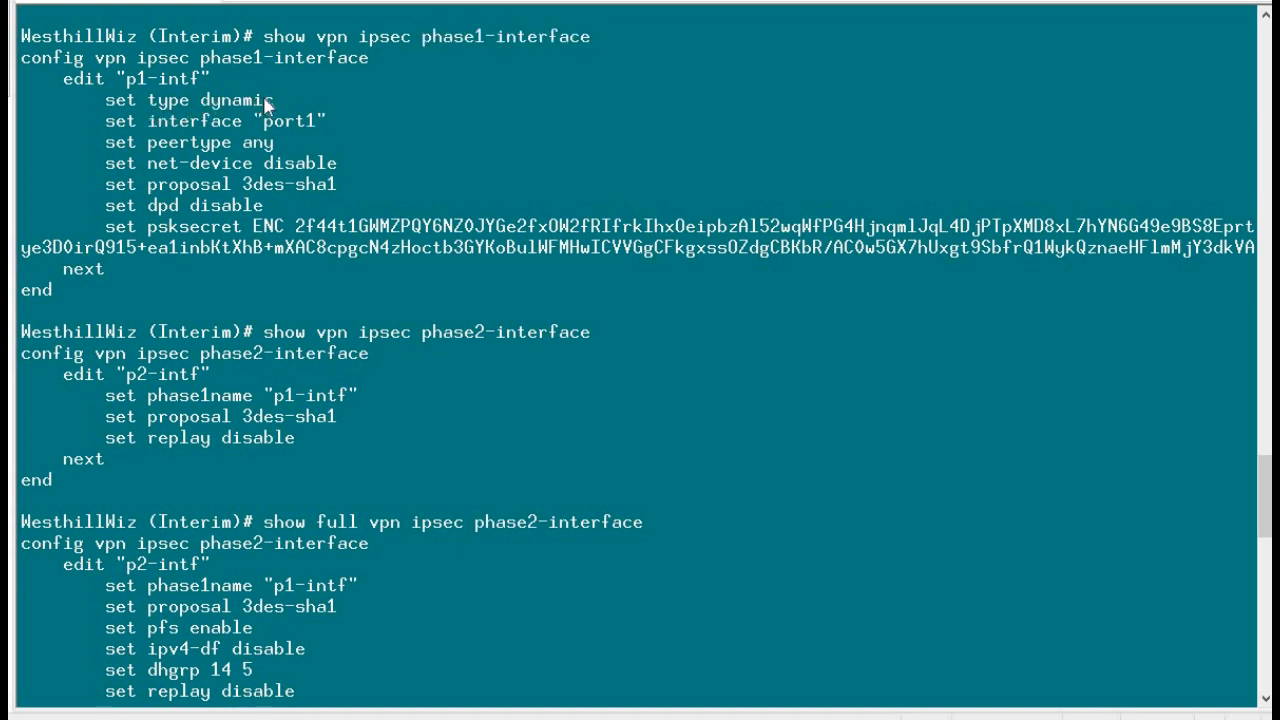
double_click(210, 100)
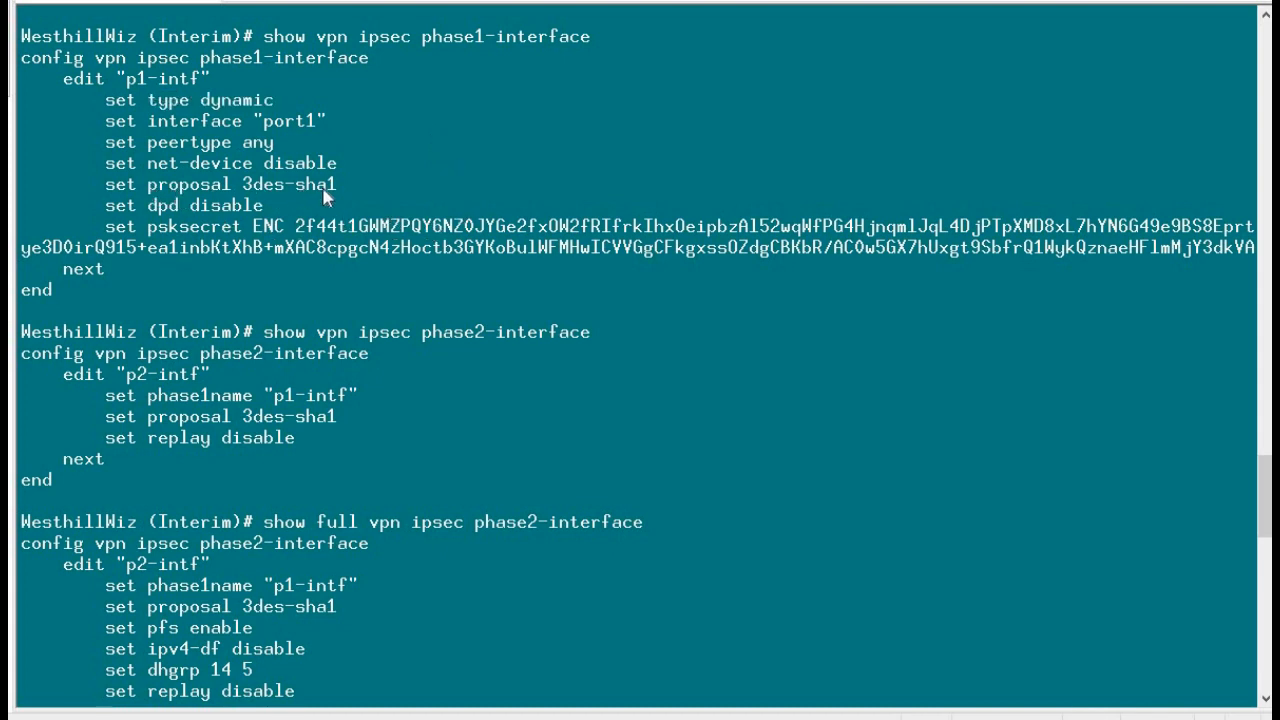
double_click(242, 184)
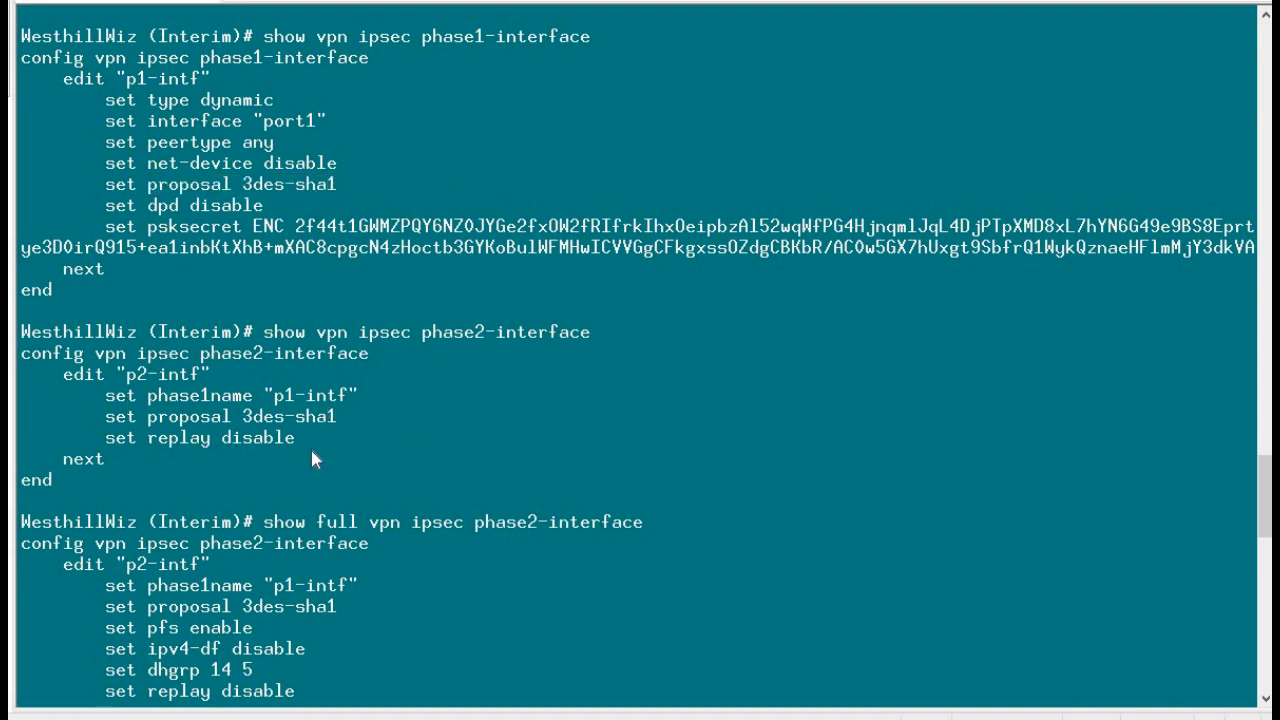
mouse_move(818, 404)
text(show system interface p1-intf)
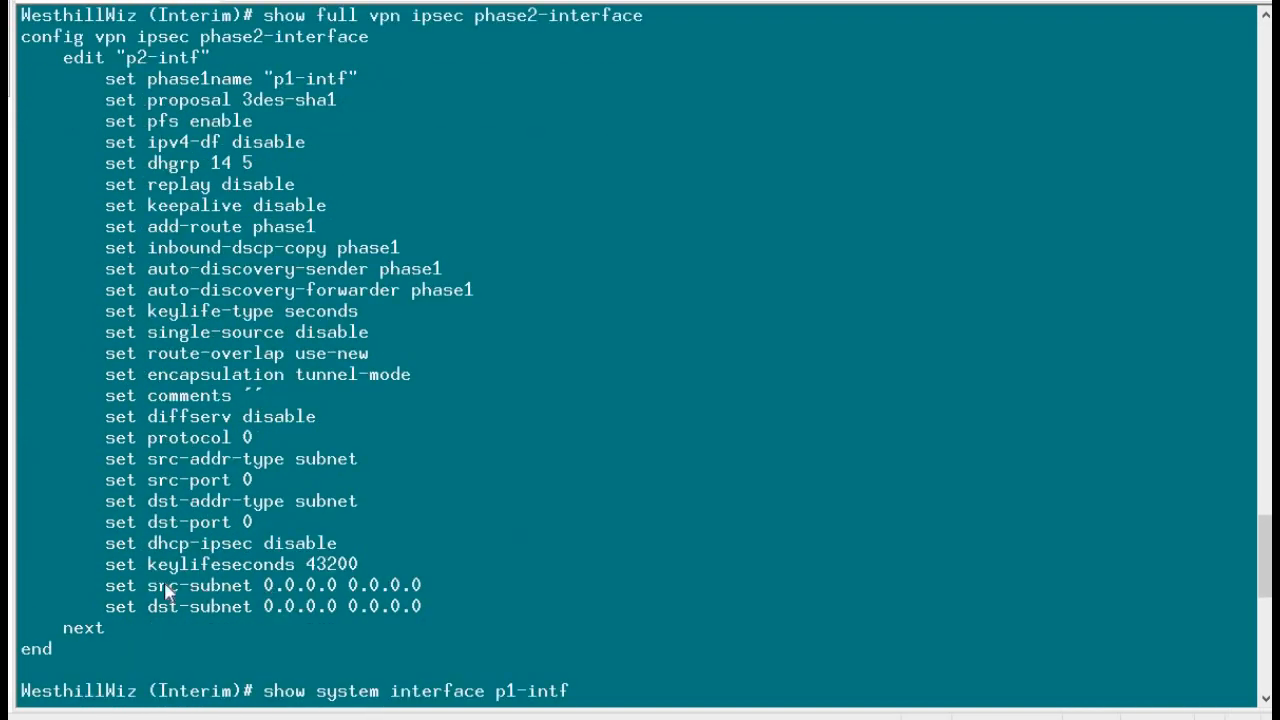
Step: Review the IPsec DHCP range 172.20.1.251–172.20.1.254 on port2 and the dst-subnet setting
double_click(160, 584)
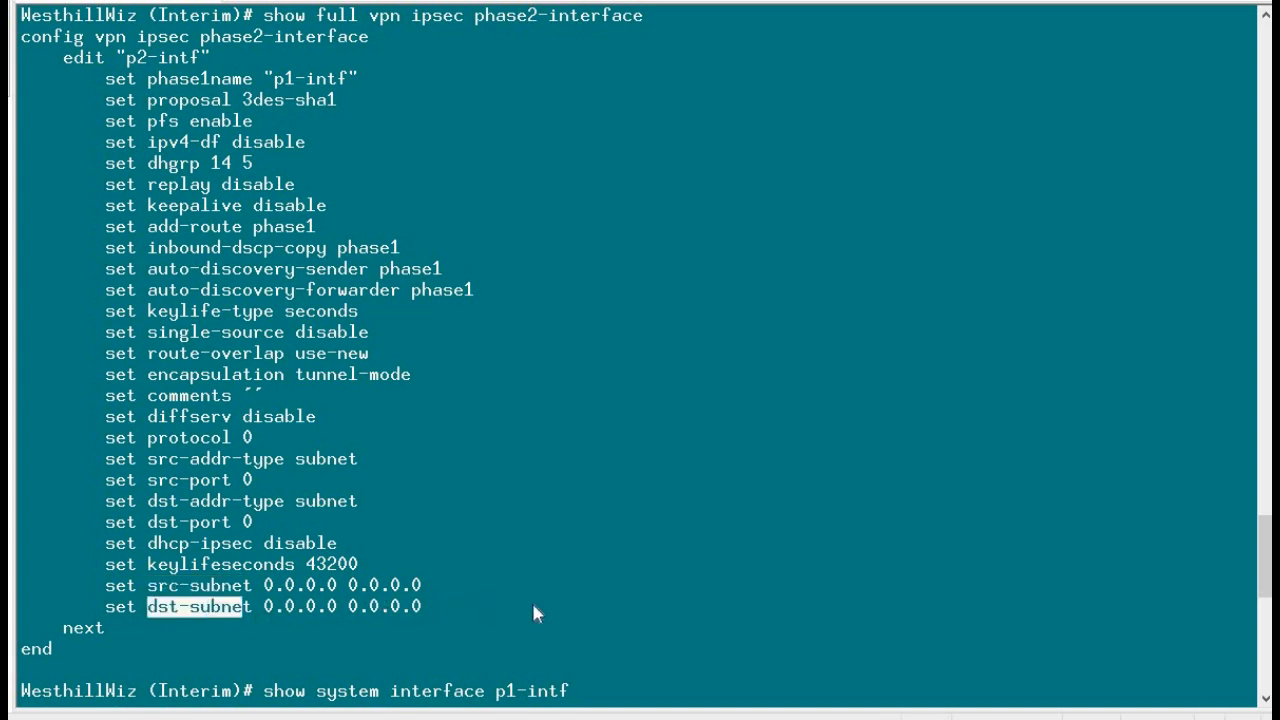
mouse_move(560, 600)
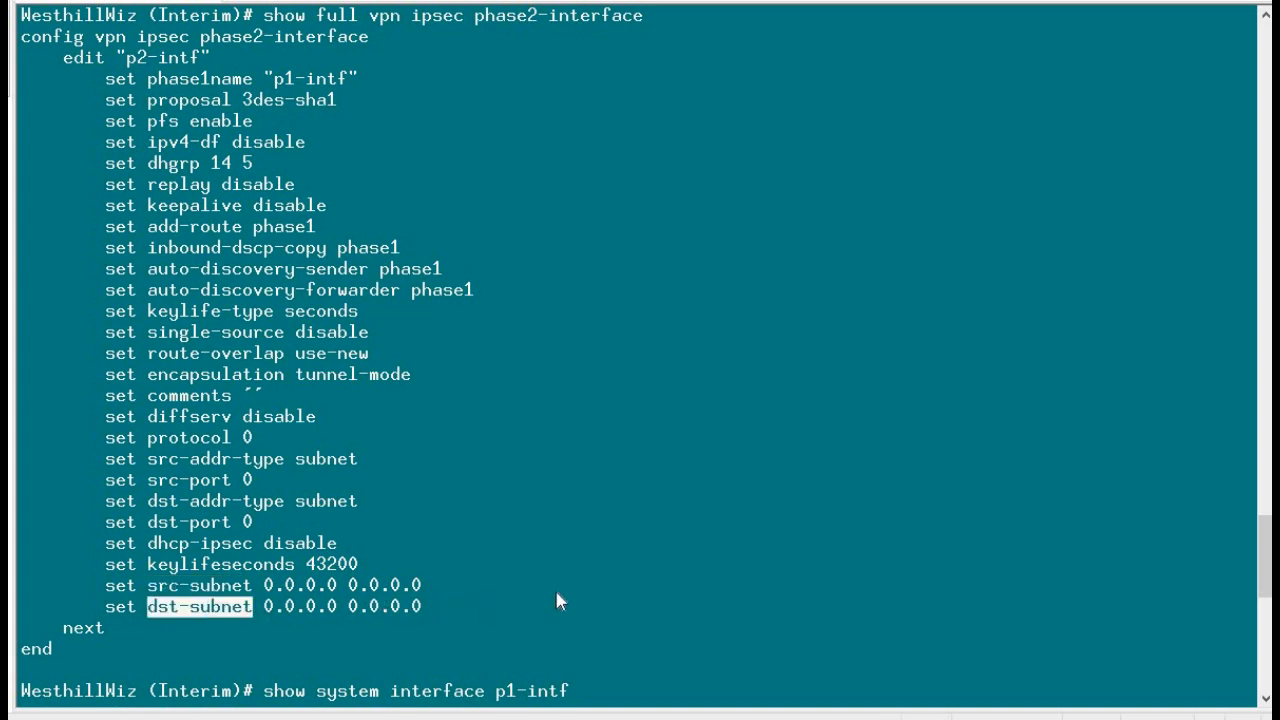
scroll(down, 3)
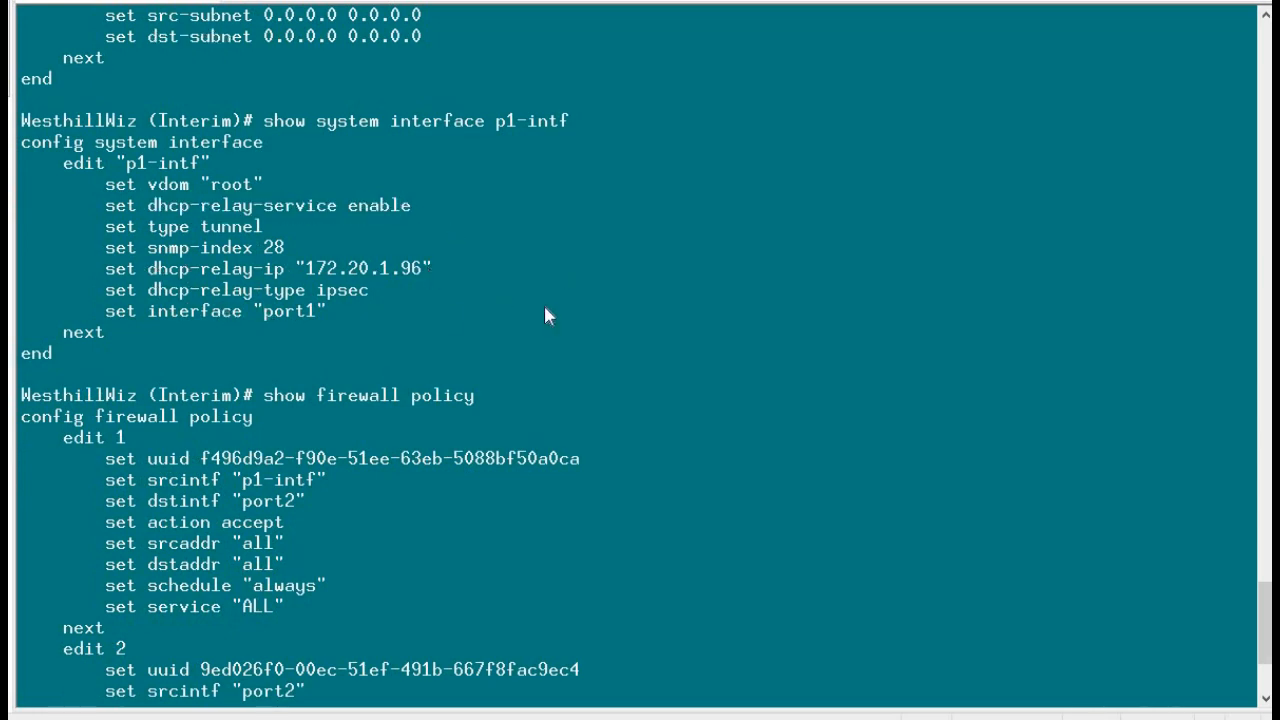
mouse_move(688, 420)
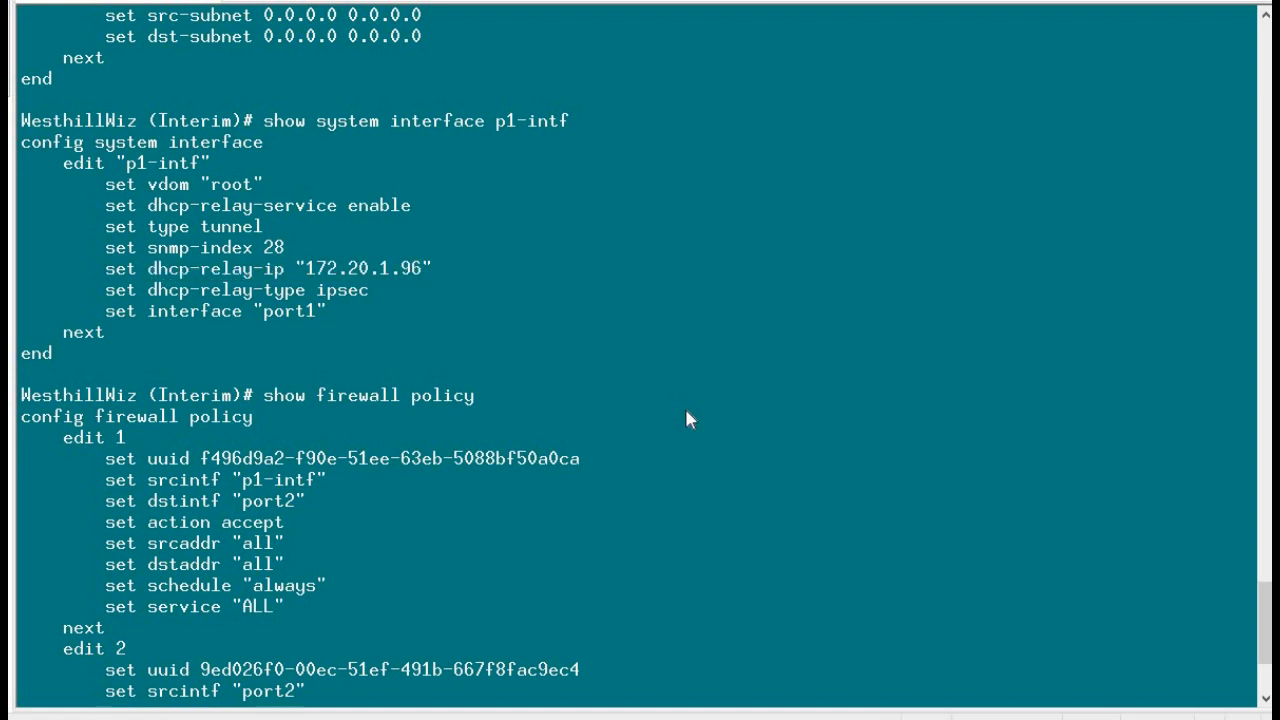
scroll(down, 3)
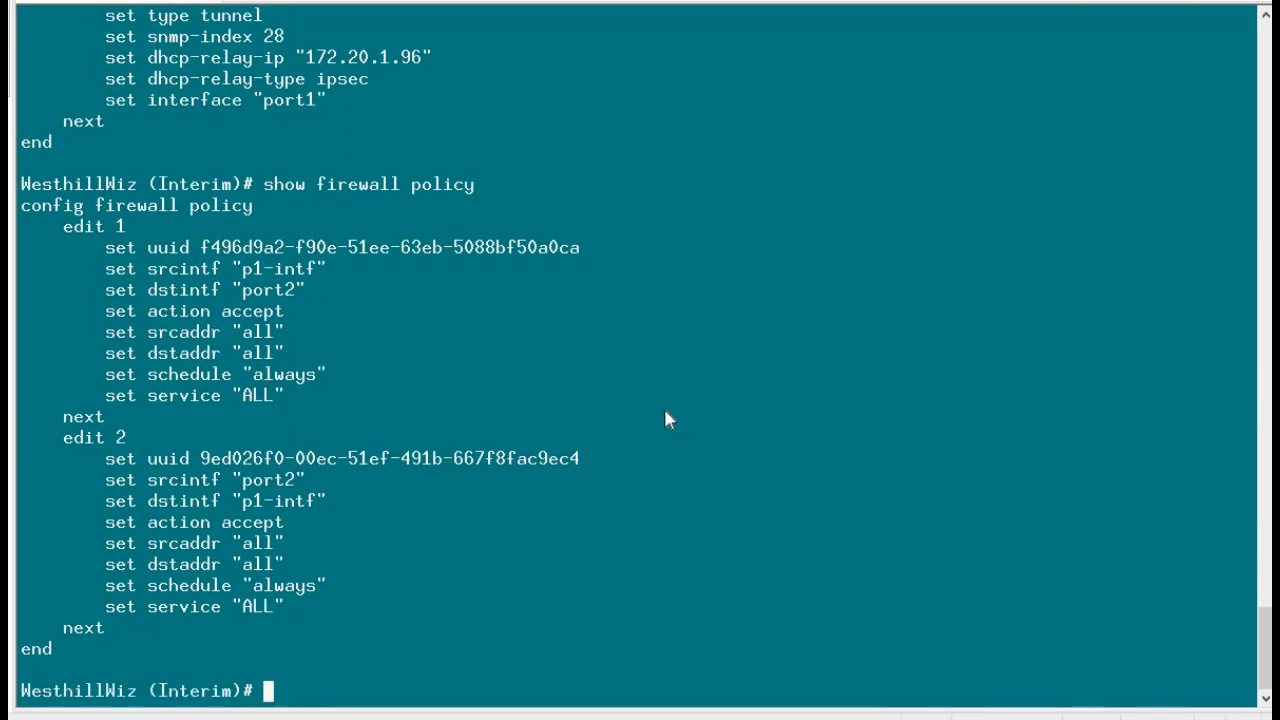
mouse_move(336, 308)
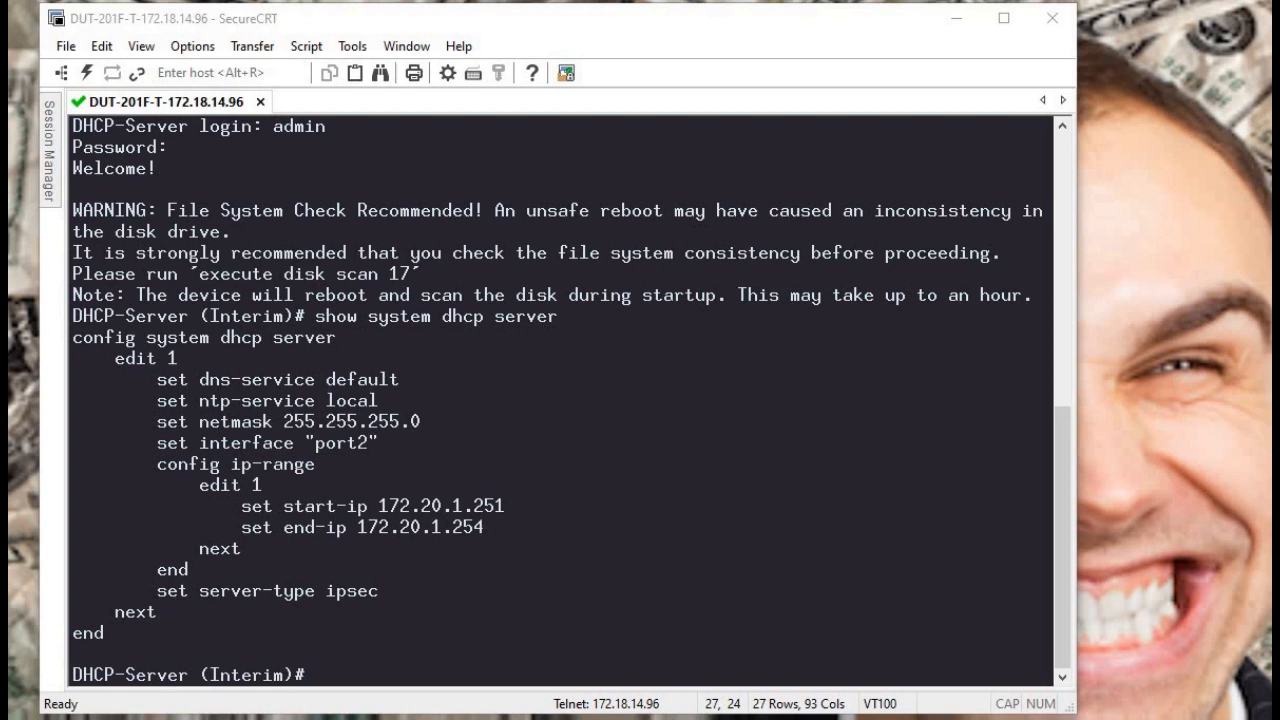
double_click(212, 590)
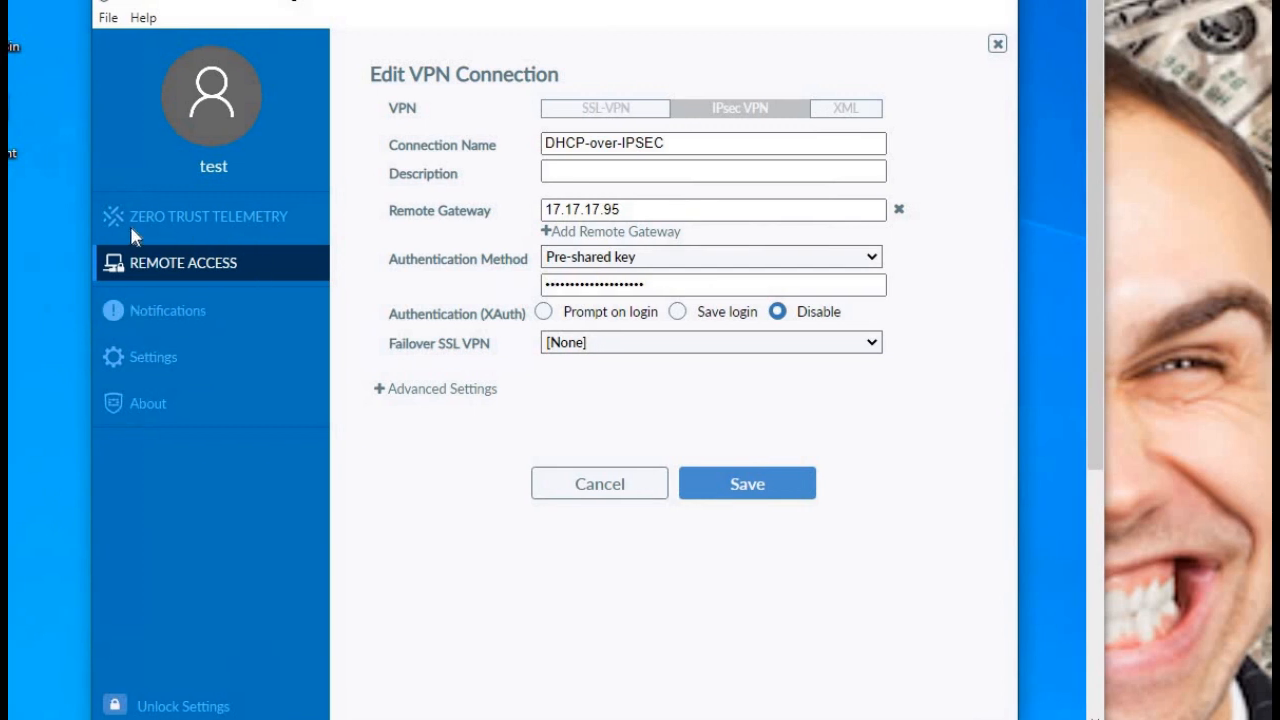
mouse_move(650, 164)
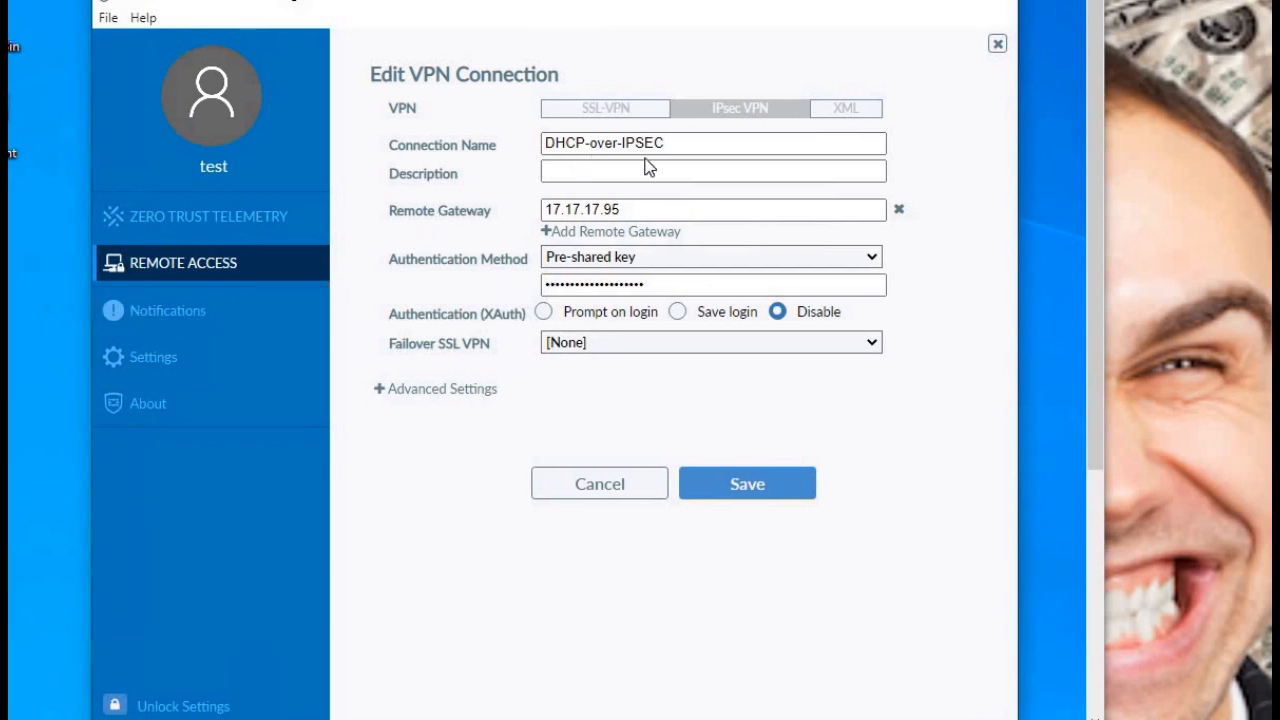
mouse_move(648, 218)
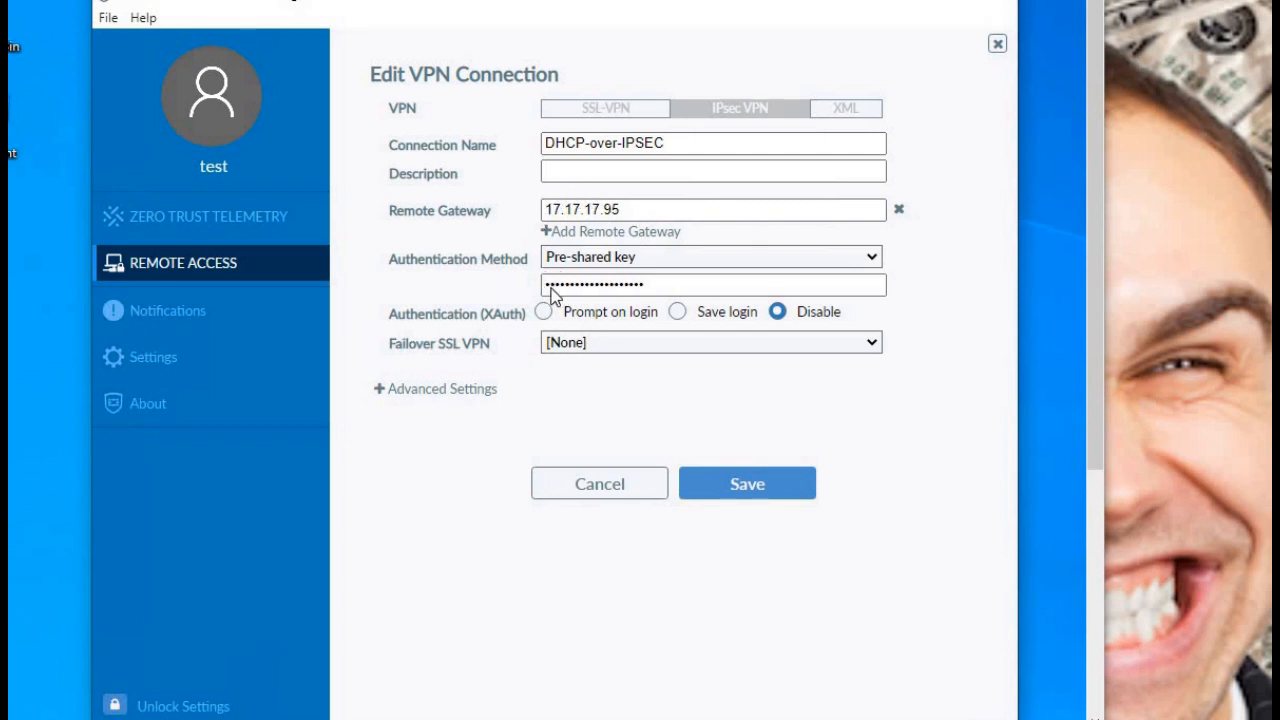
mouse_move(770, 328)
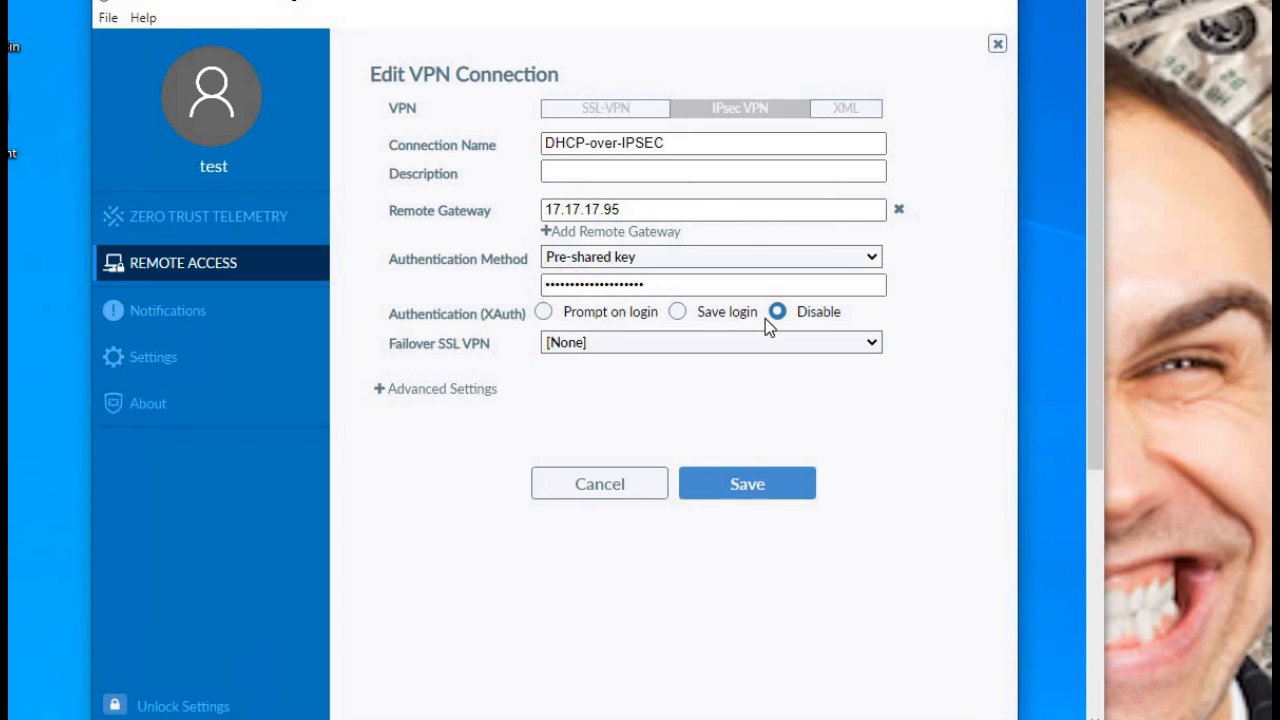
mouse_move(452, 368)
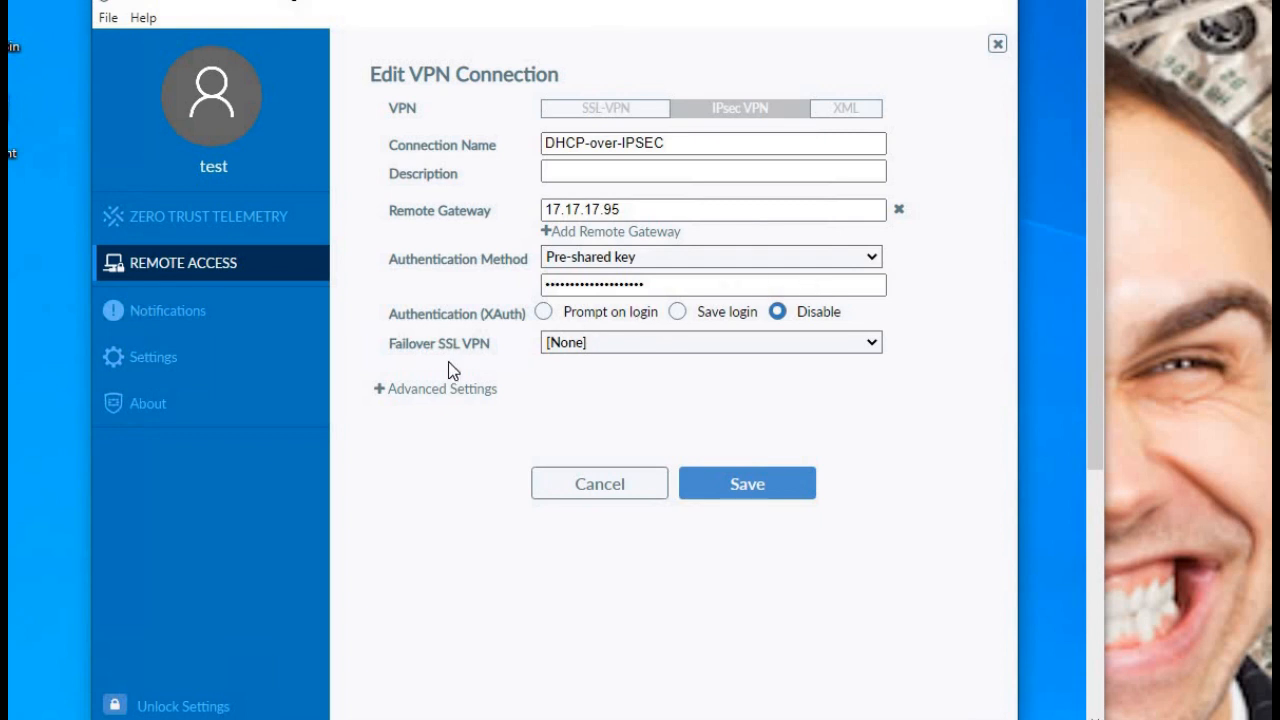
mouse_move(372, 400)
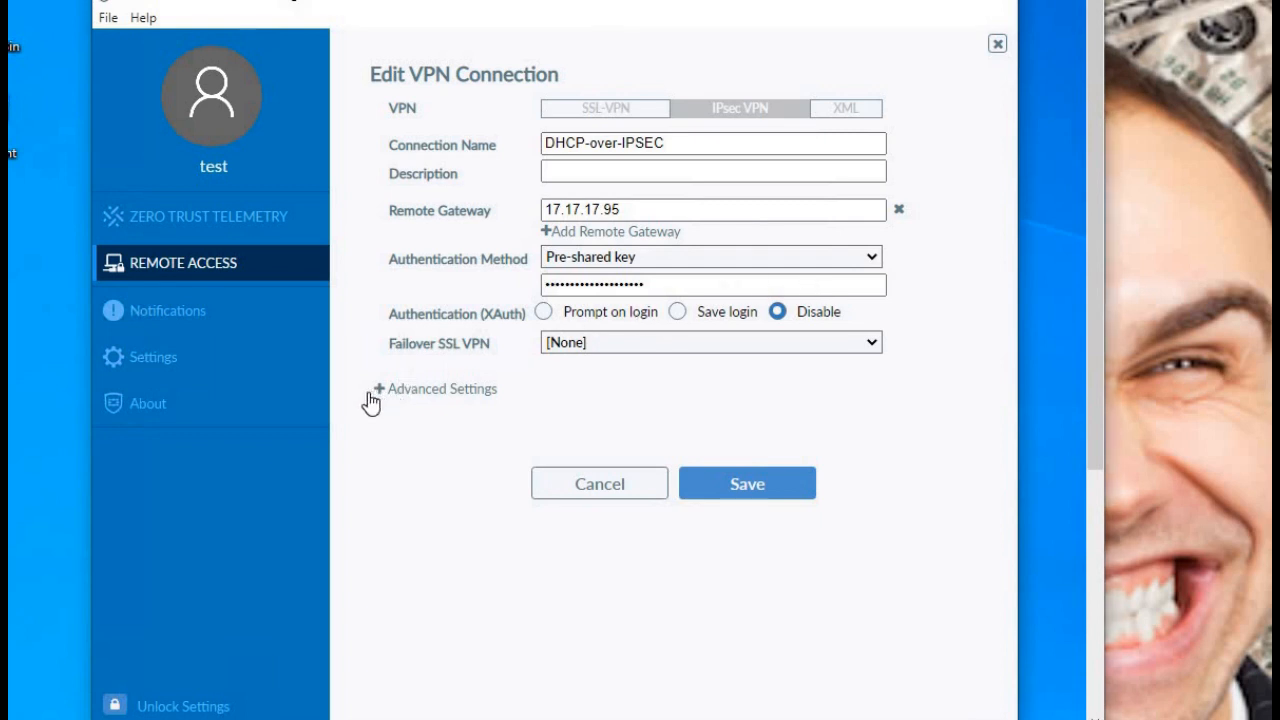
Step: Expand Advanced Settings and review VPN Settings with IKEv1 main mode and DHCP over IPsec
click(436, 388)
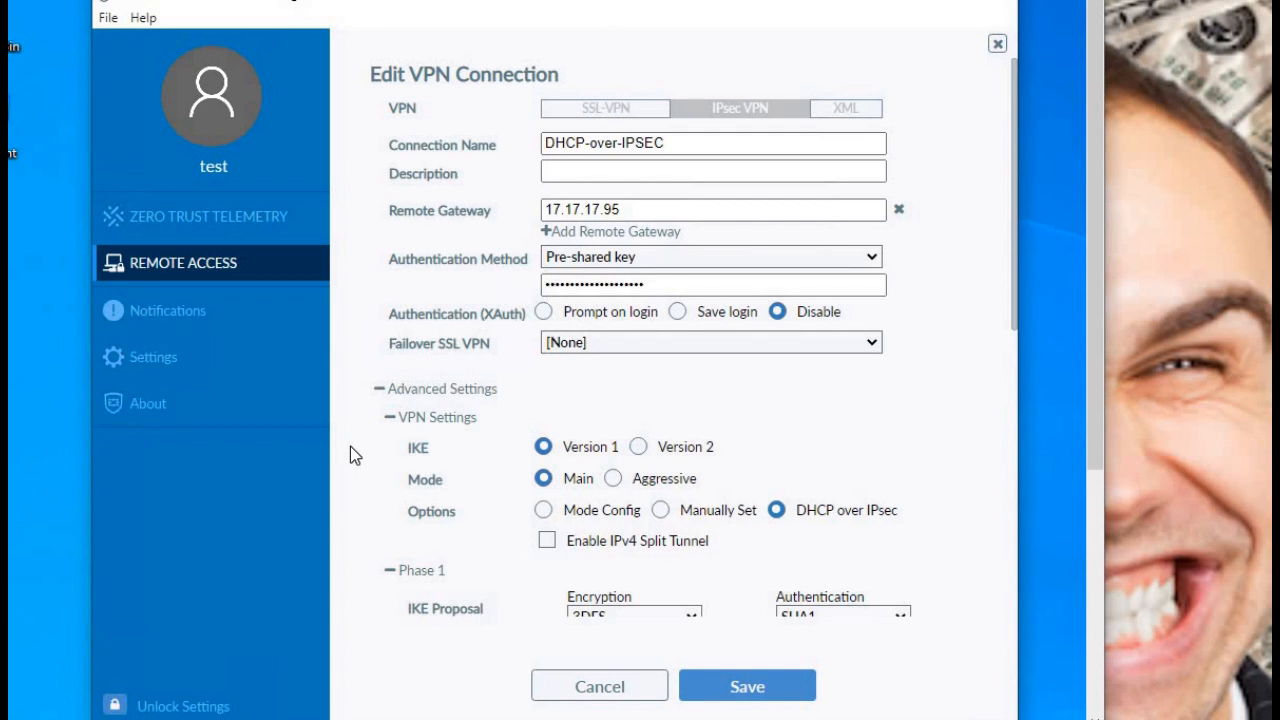
scroll(down, 3)
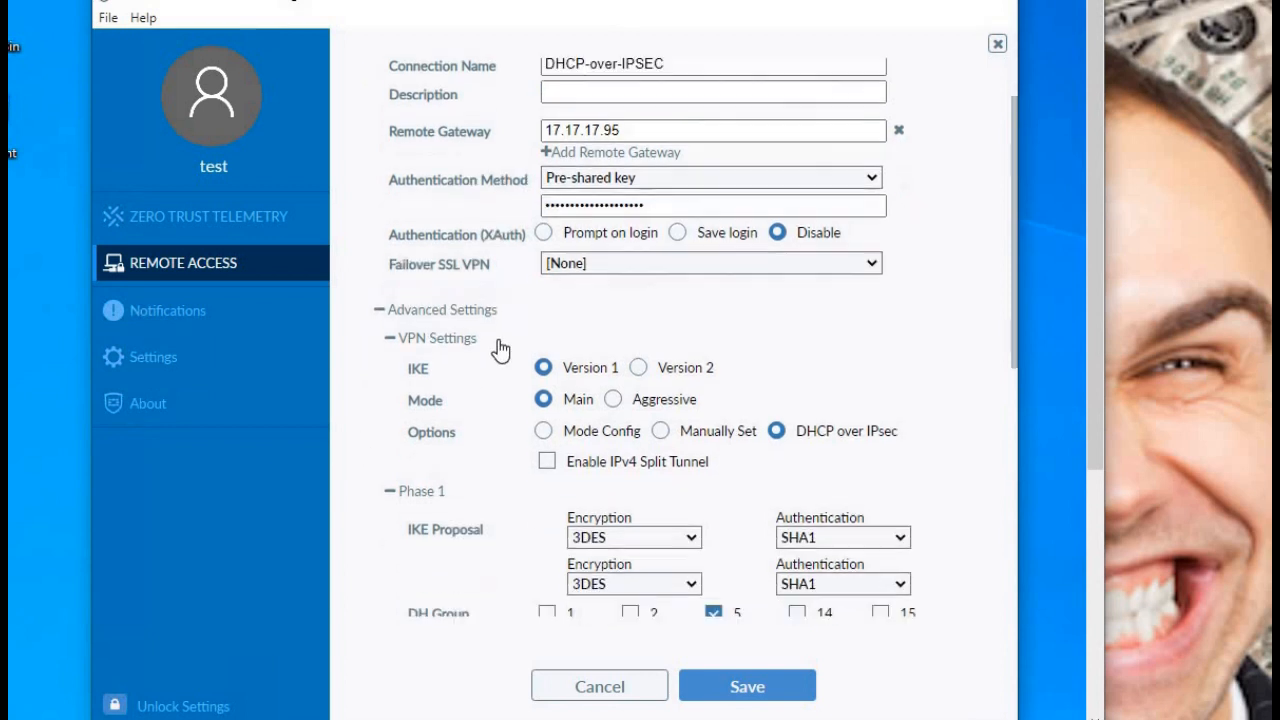
scroll(down, 3)
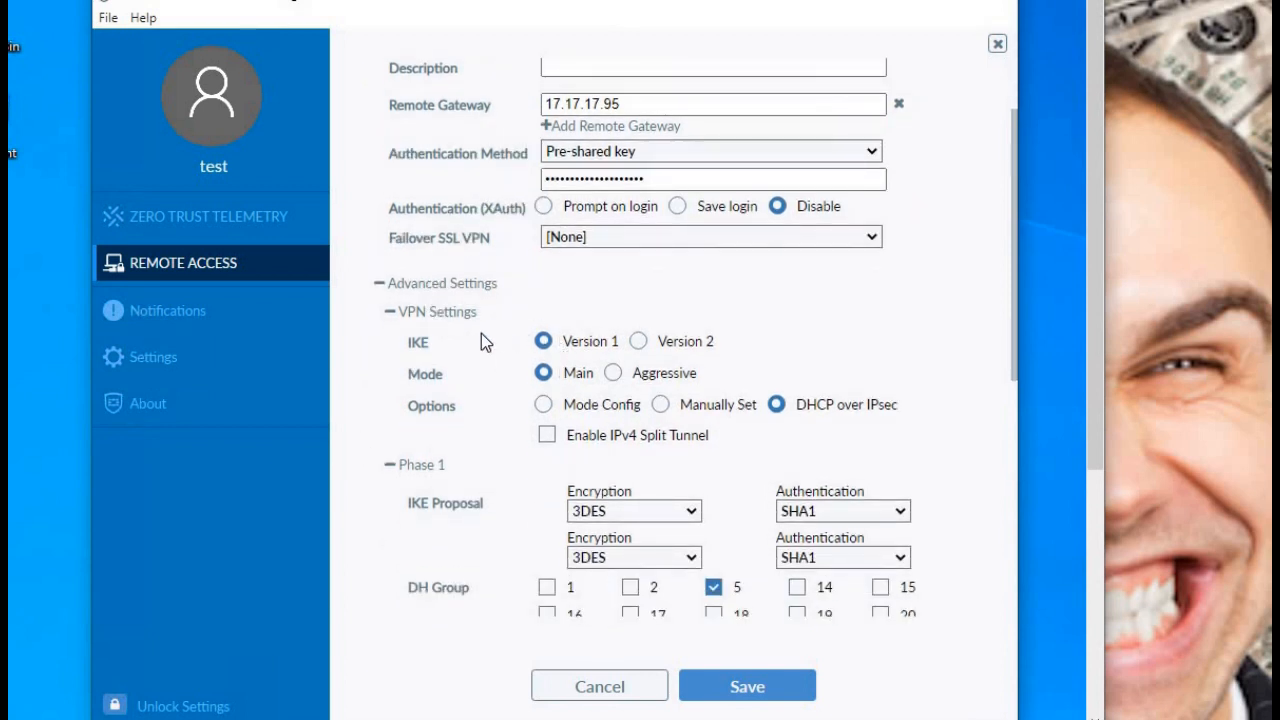
mouse_move(480, 476)
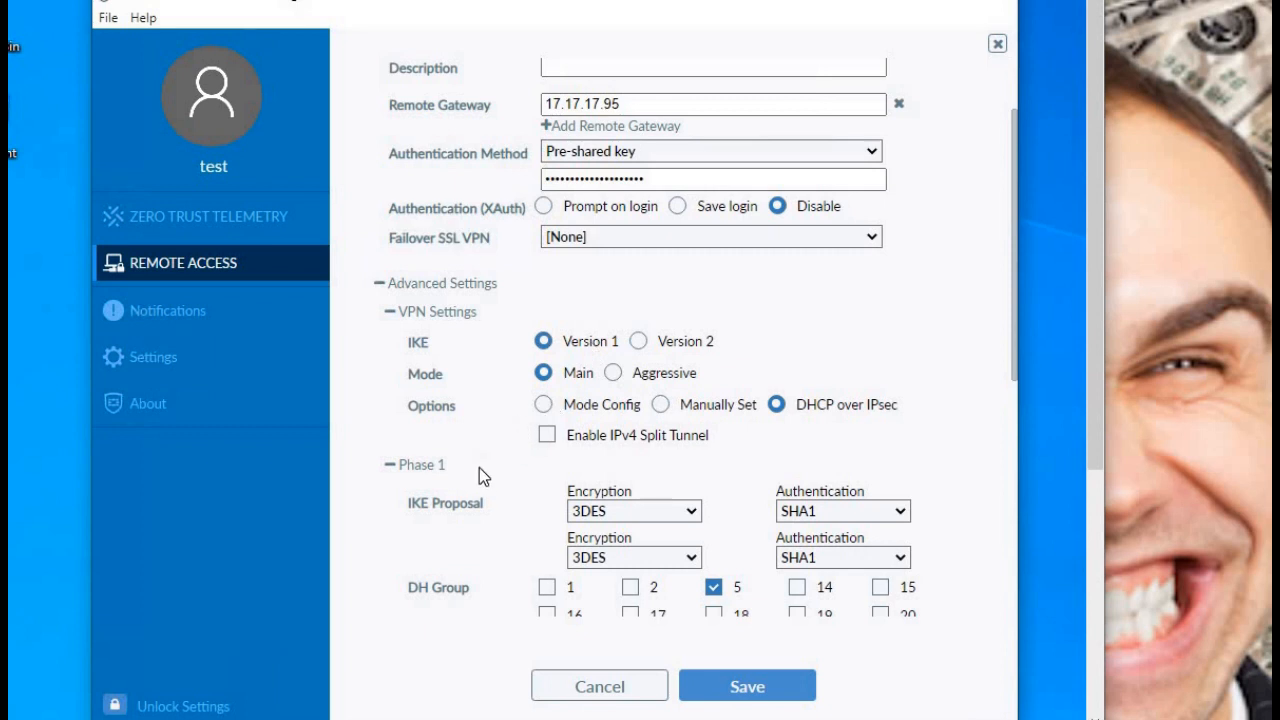
mouse_move(518, 496)
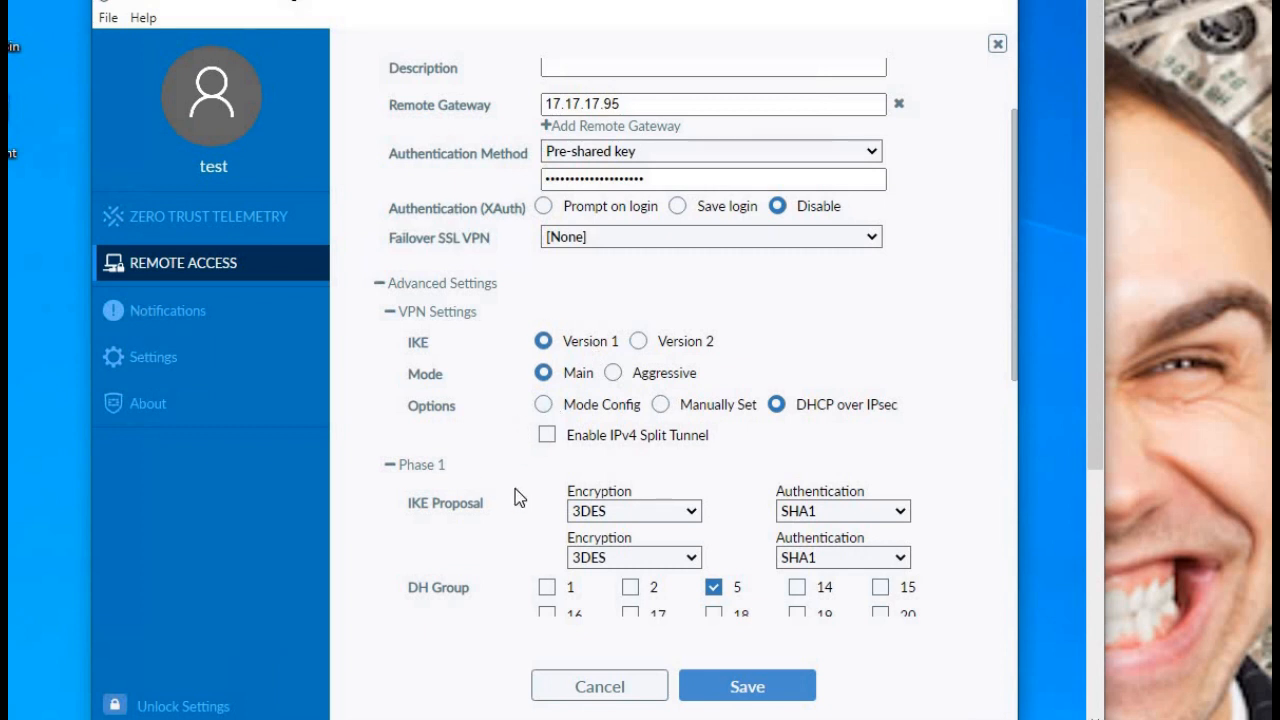
mouse_move(862, 432)
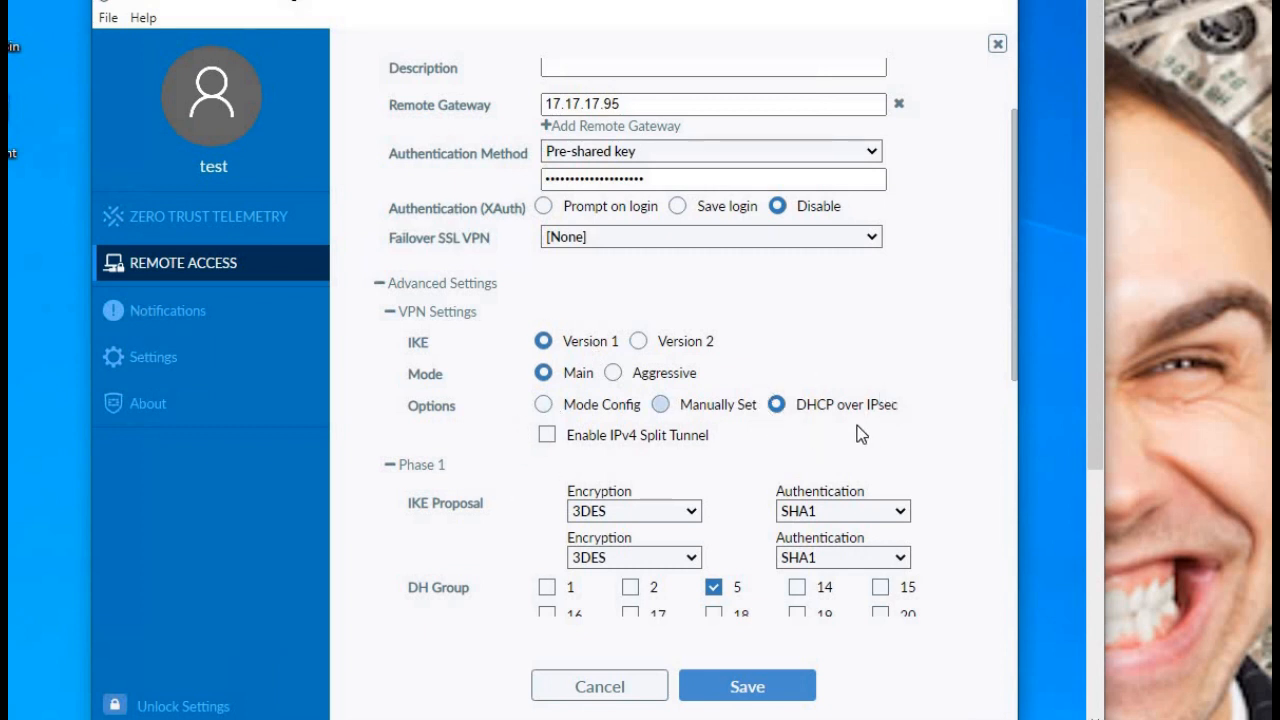
mouse_move(532, 534)
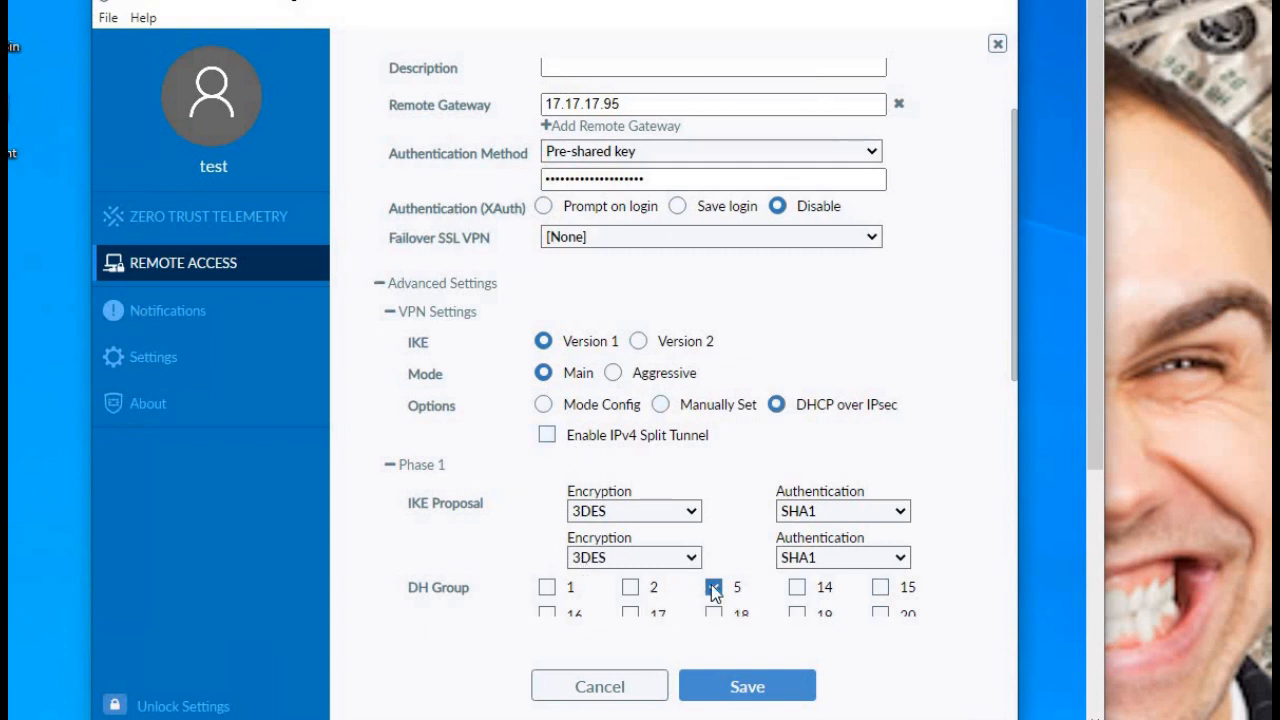
Step: Review Phase 1 with 3DES/SHA1 and DH group 5, and Phase 2 with PFS
click(712, 588)
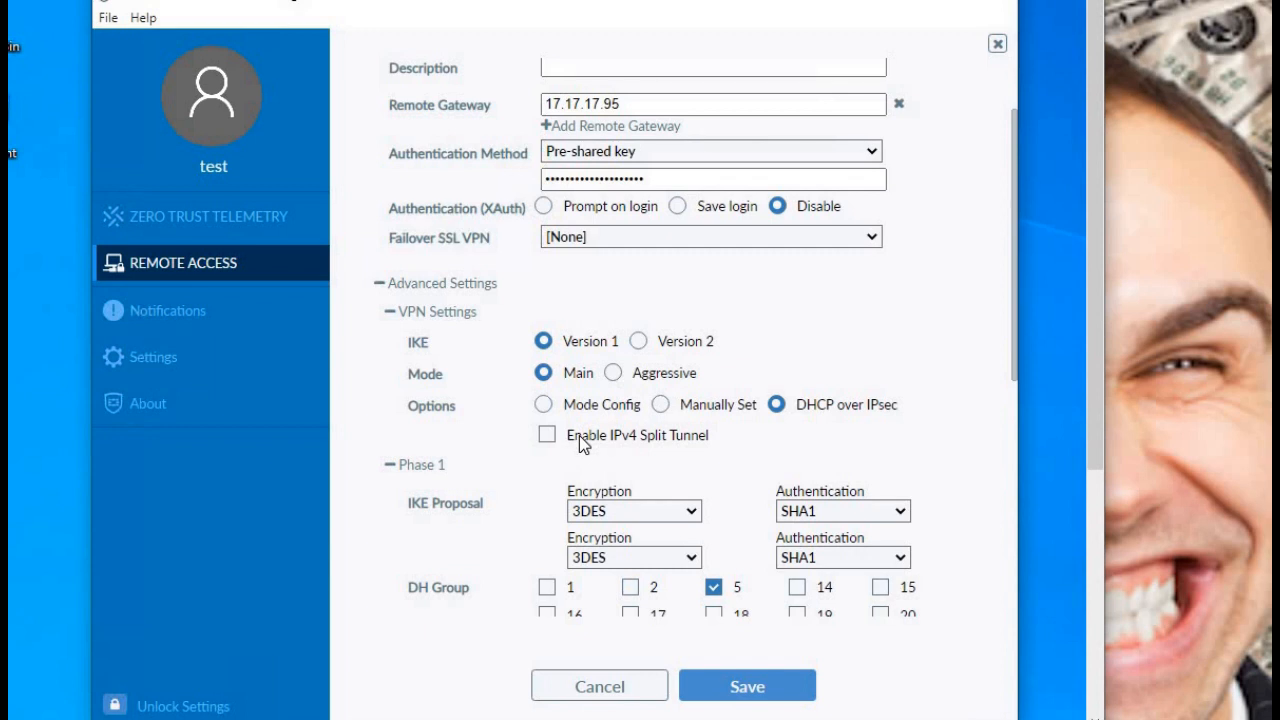
scroll(down, 3)
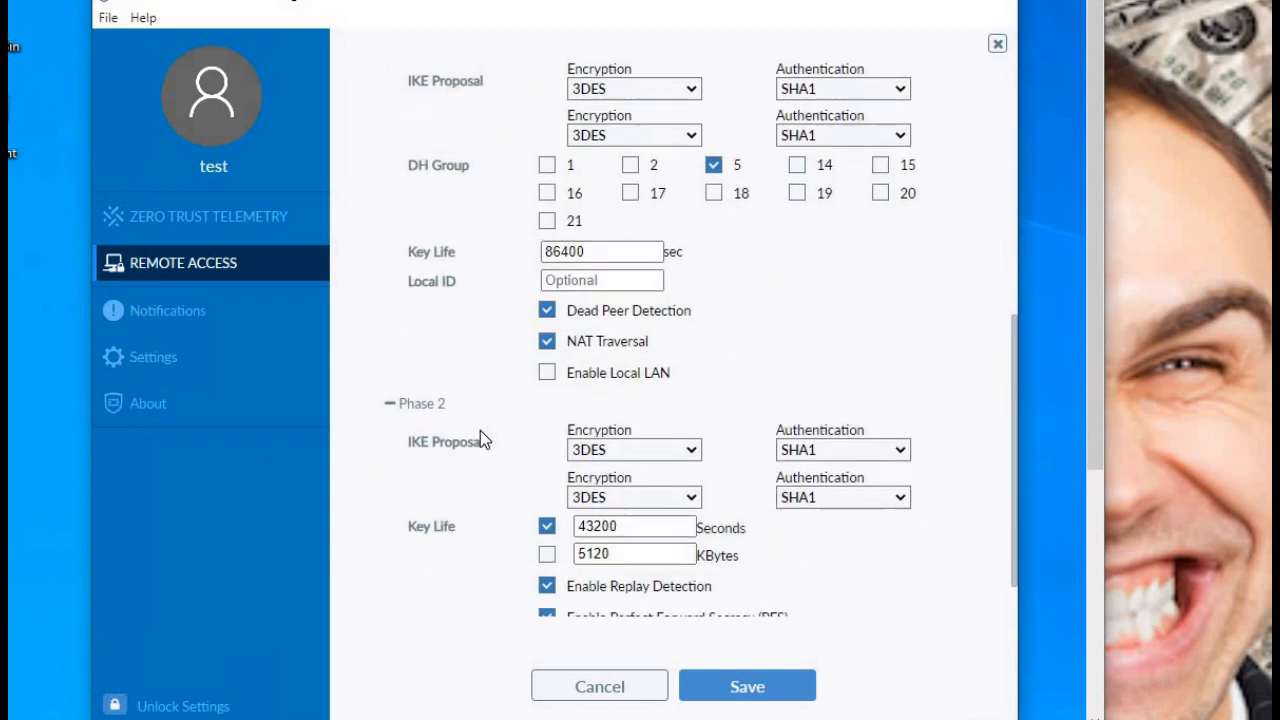
scroll(down, 3)
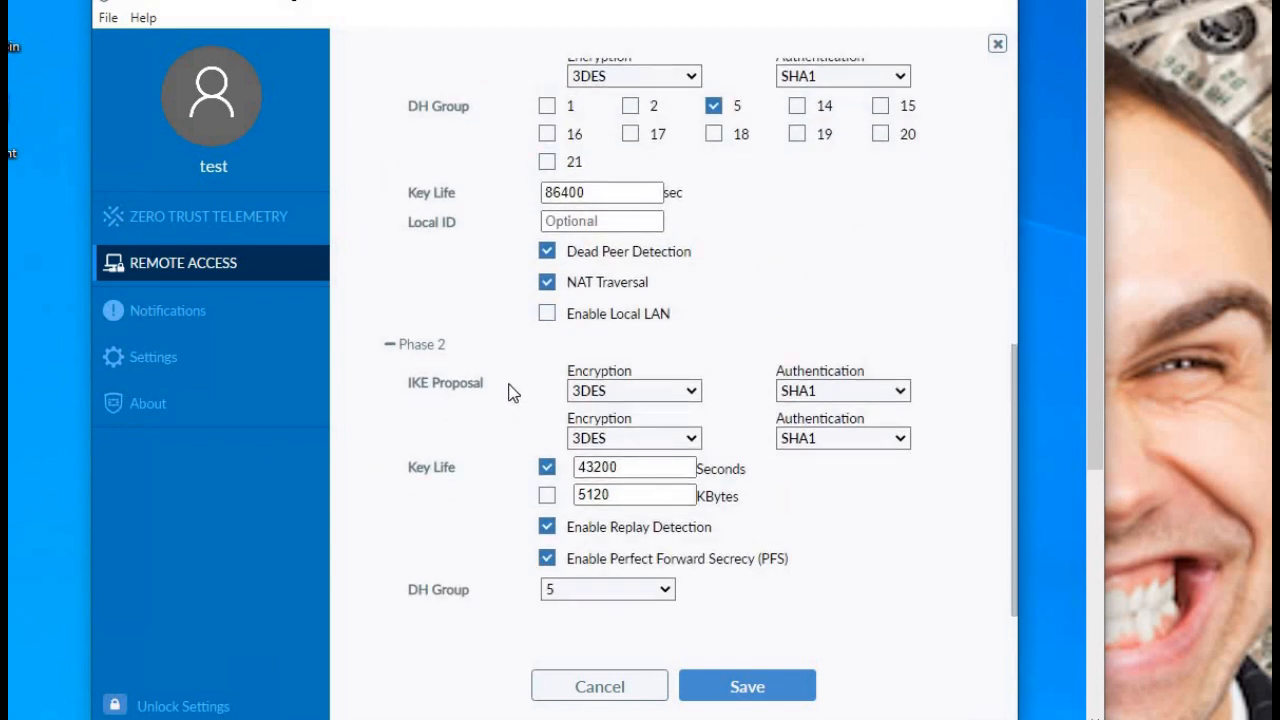
mouse_move(412, 596)
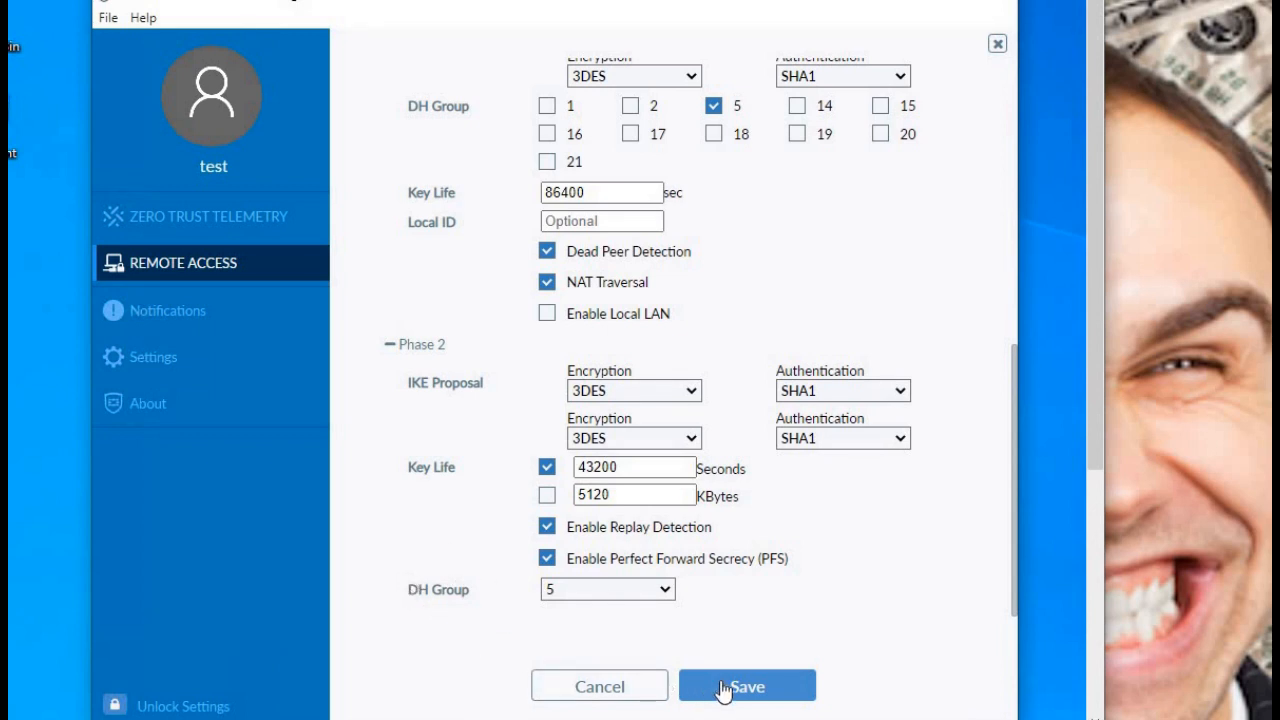
Step: Save the connection and choose DHCP-over-IPSEC from the VPN Name list
click(746, 686)
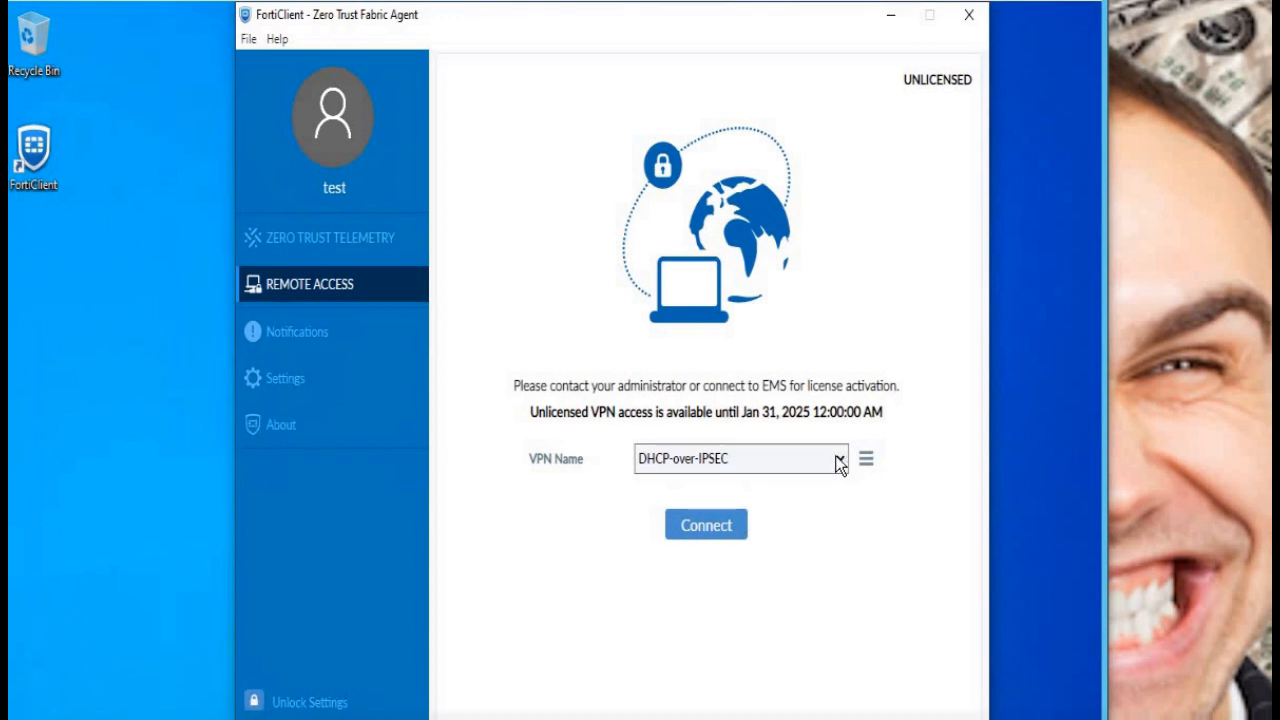
mouse_move(844, 470)
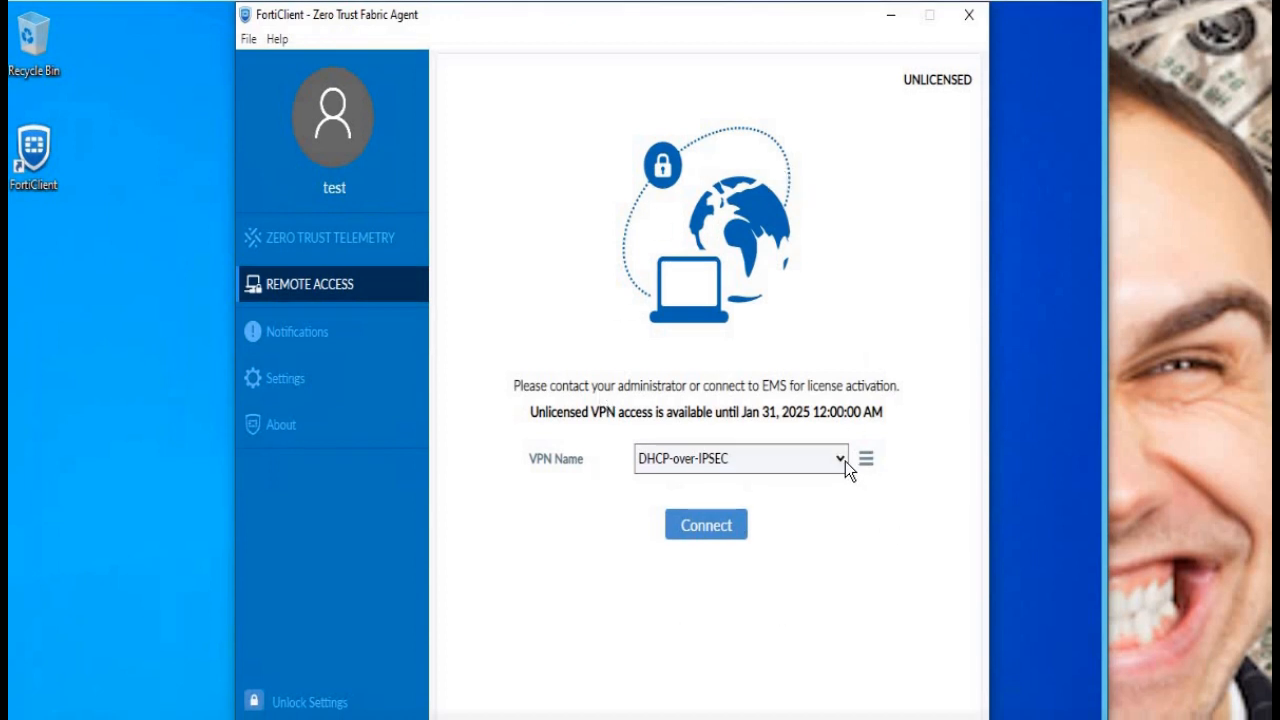
click(838, 458)
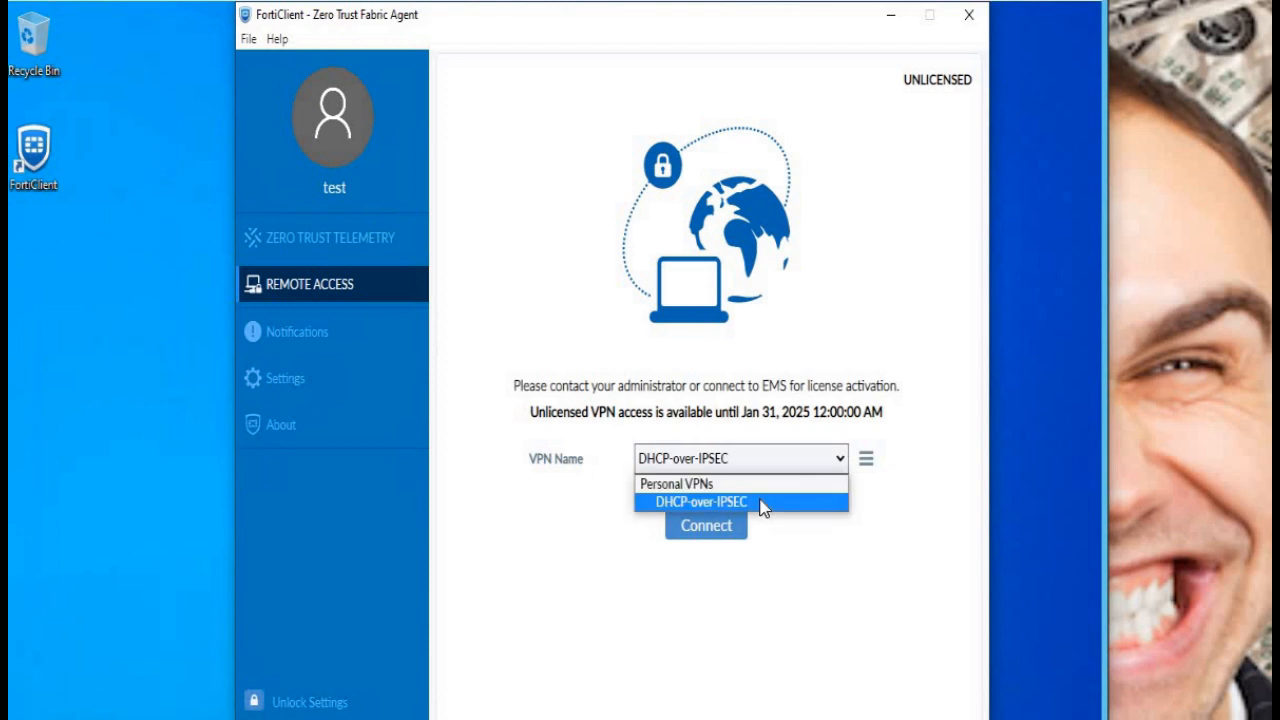
click(700, 500)
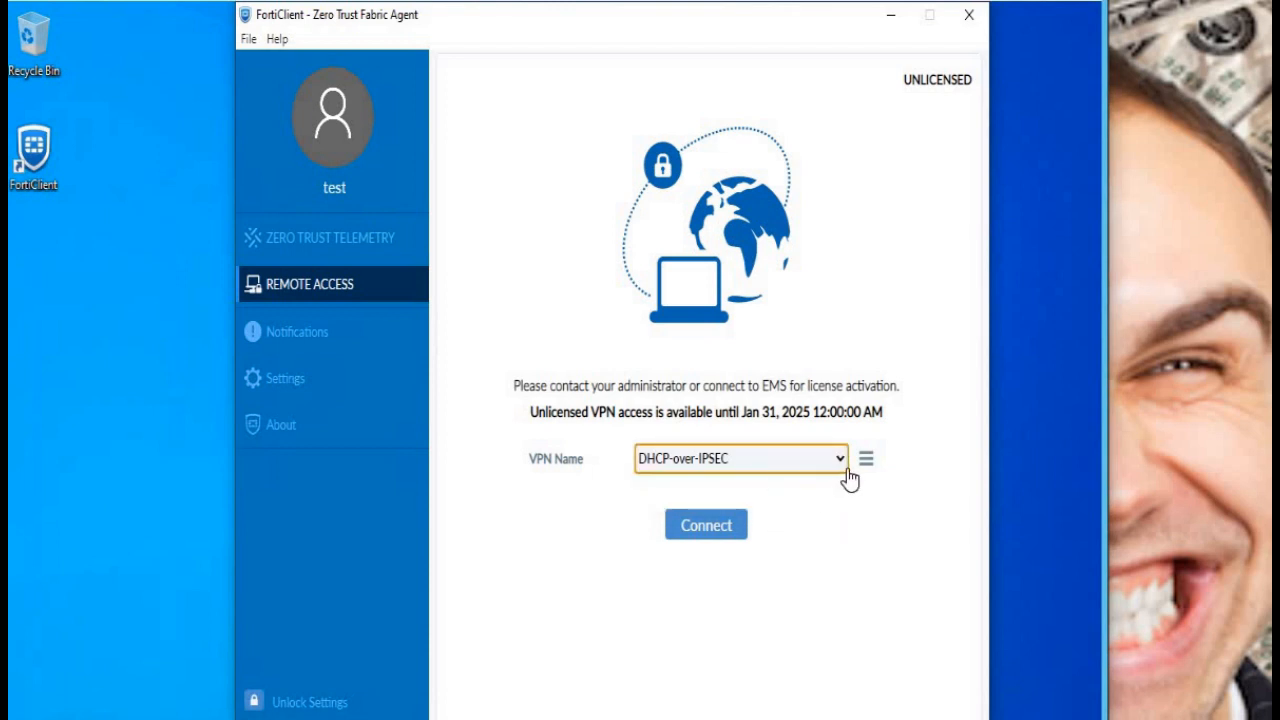
mouse_move(866, 472)
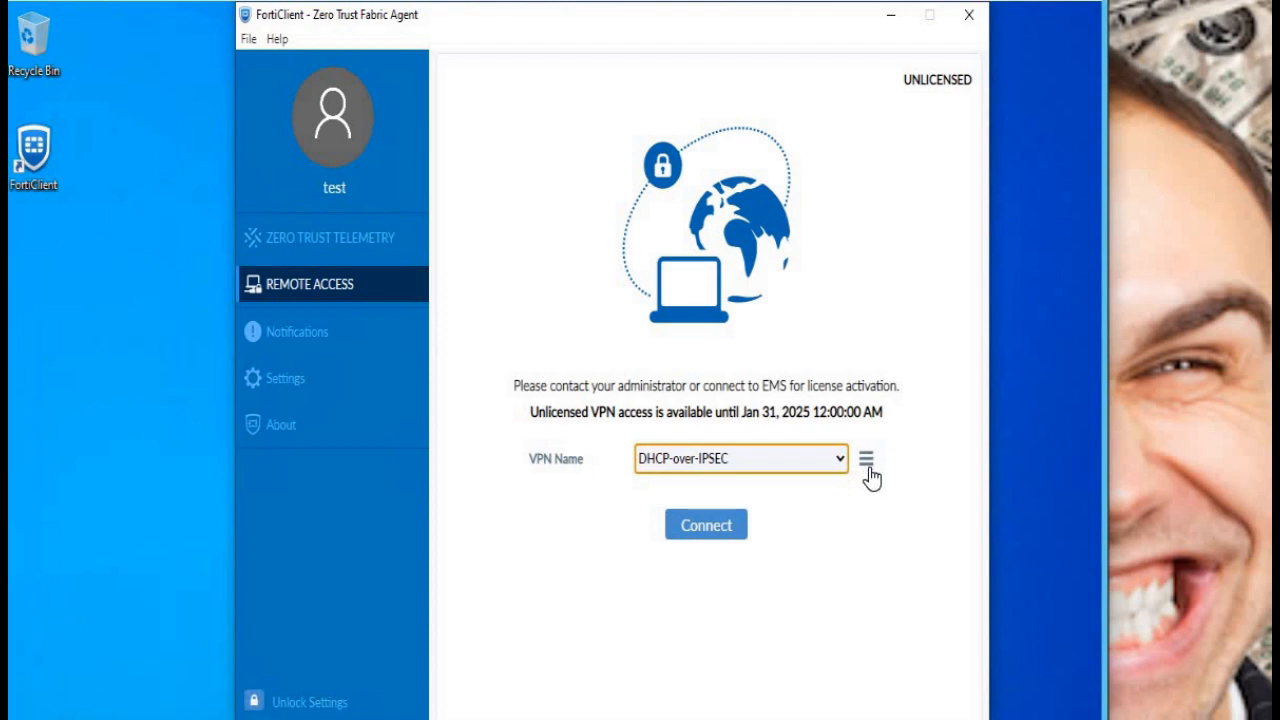
Step: Connect the DHCP-over-IPSEC tunnel so its status shows Connecting
click(866, 458)
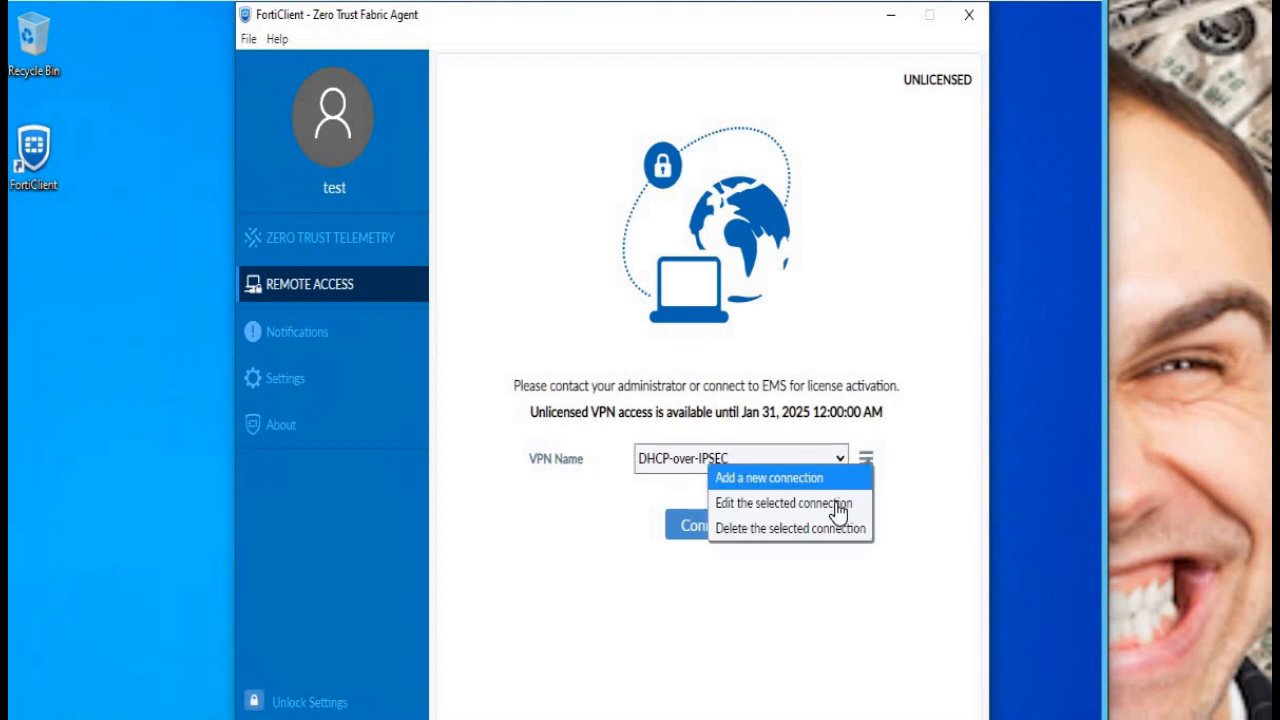
mouse_move(784, 502)
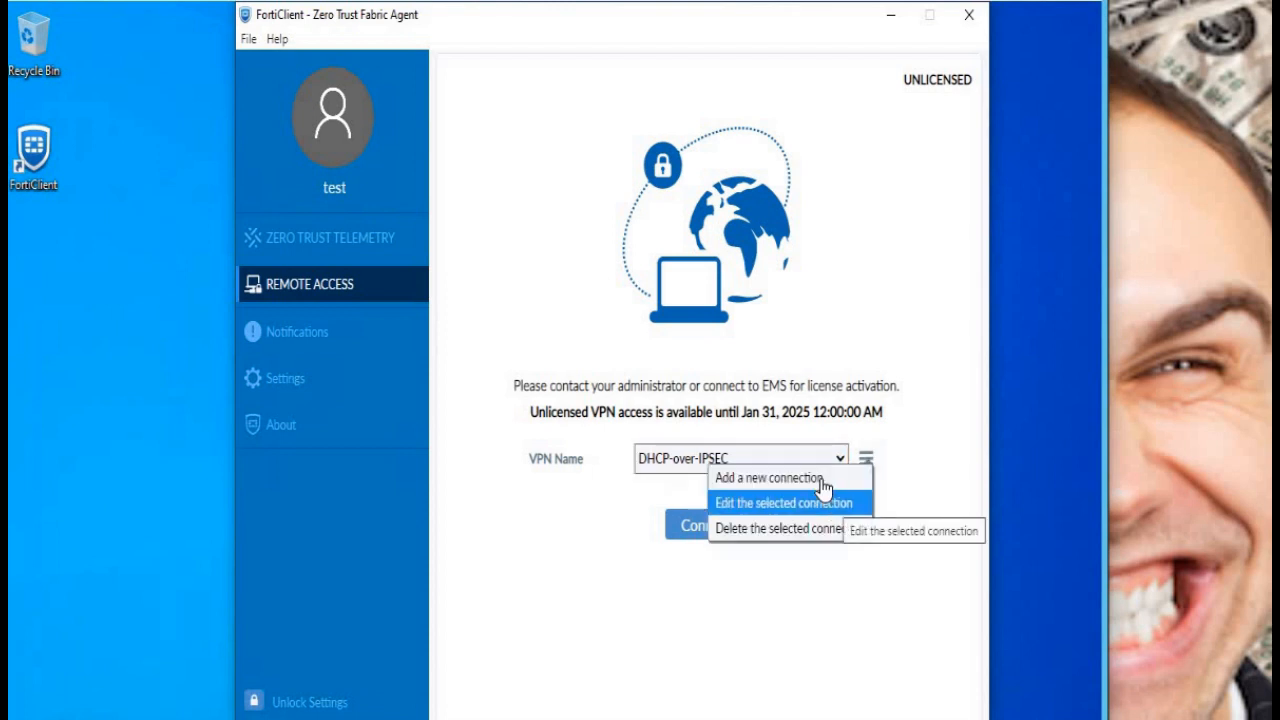
mouse_move(804, 600)
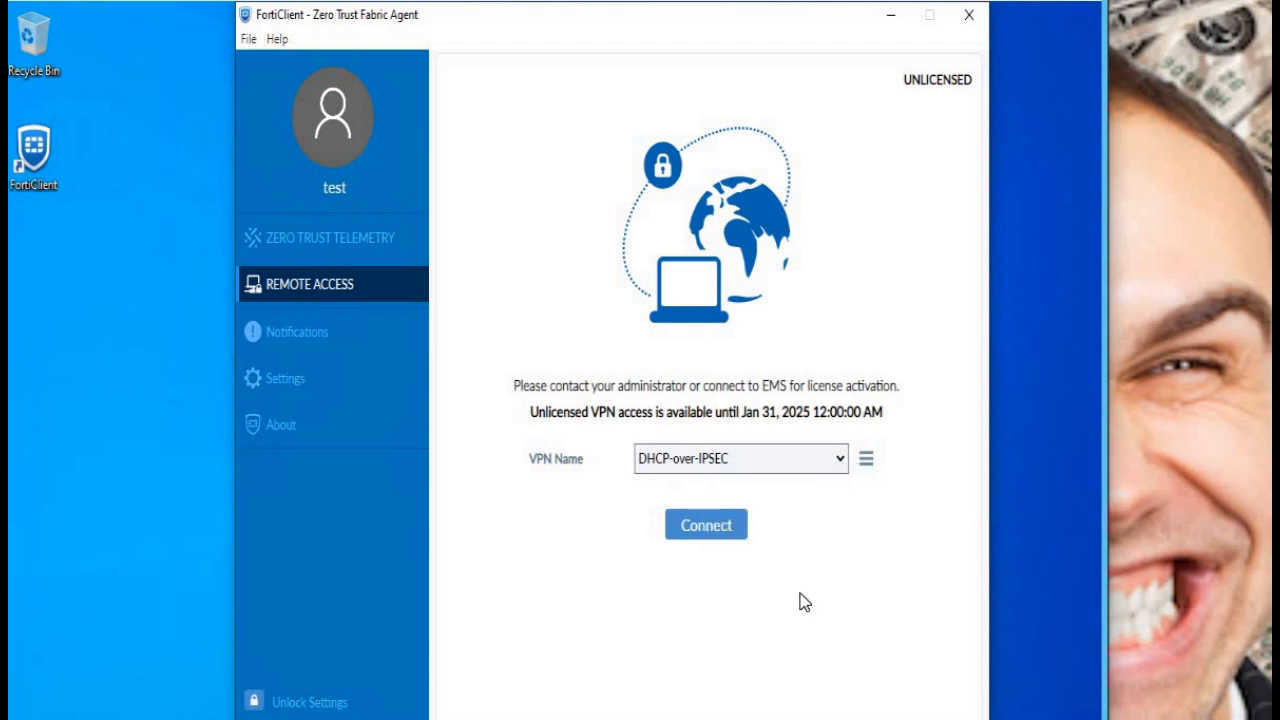
mouse_move(704, 524)
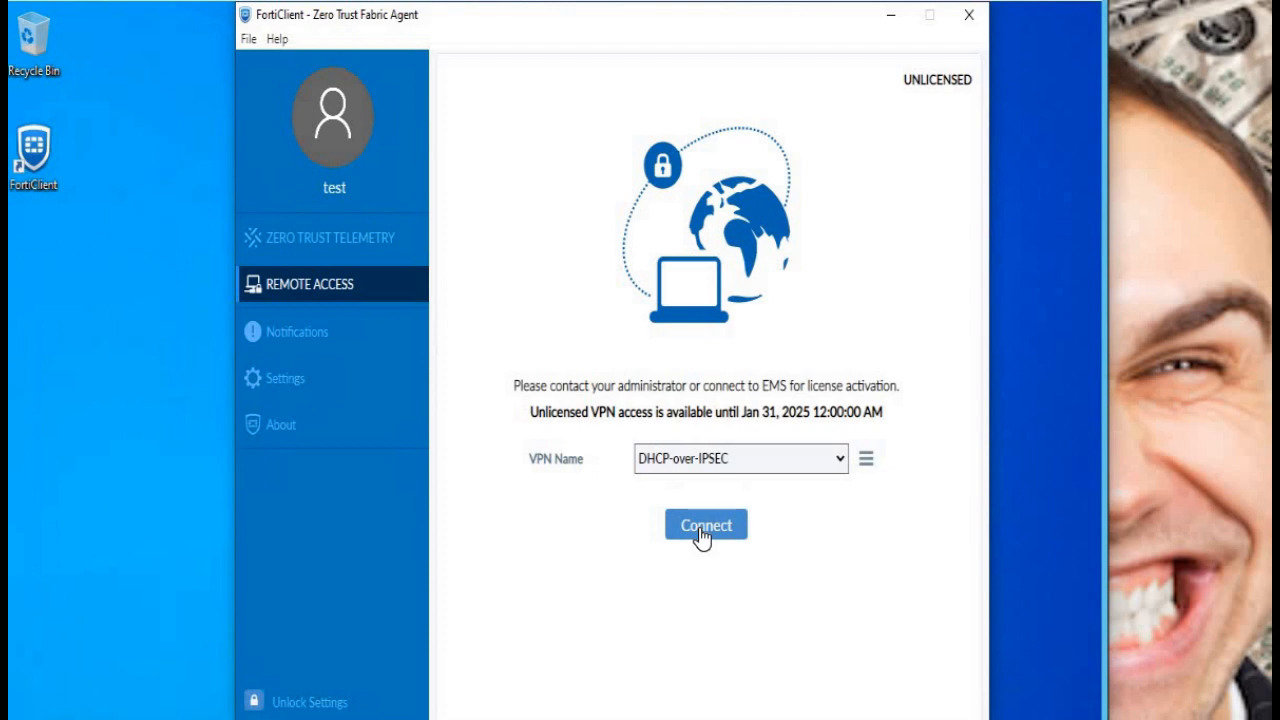
click(704, 524)
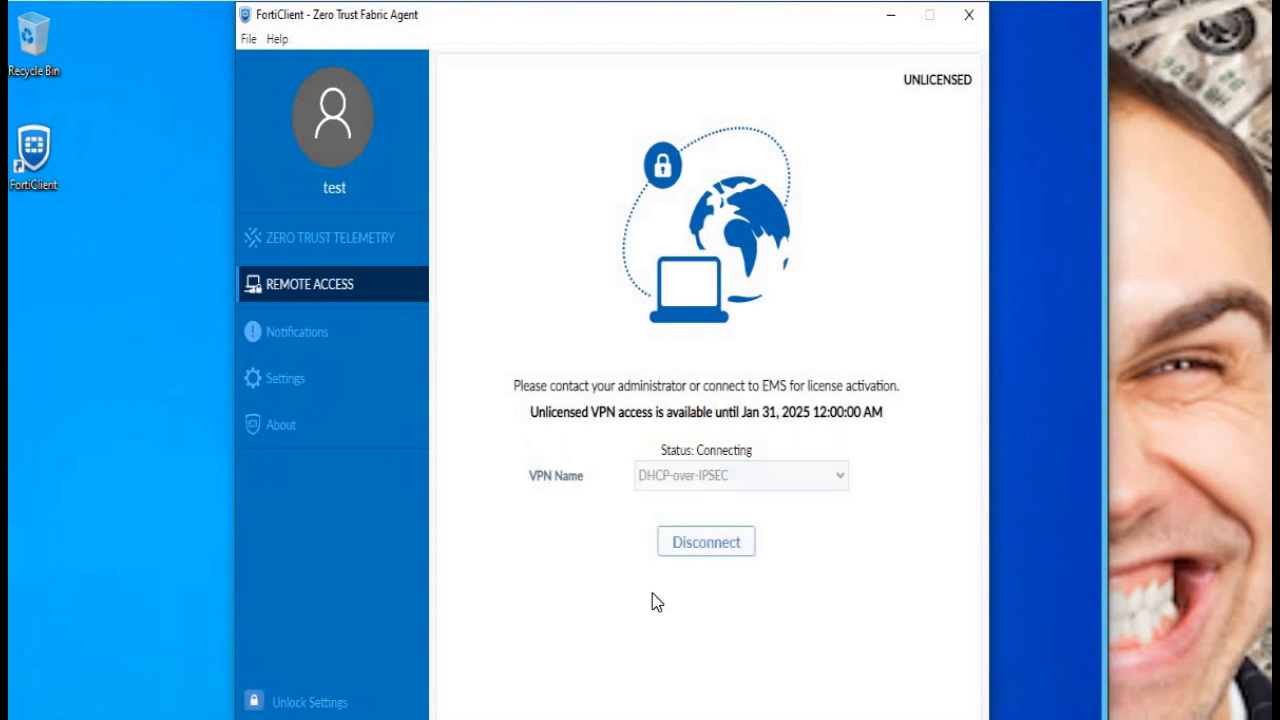